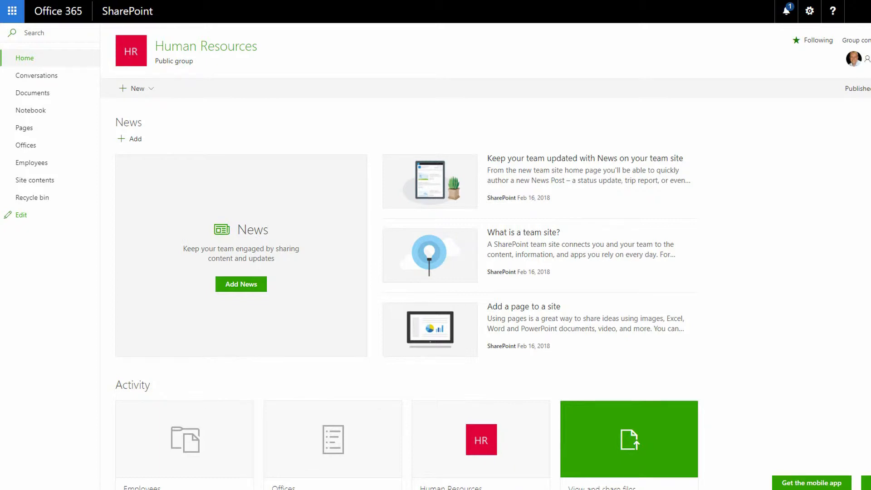
- Bring up the site's Settings menu from the Office 365 top bar gear icon
{"action": "left_click", "coordinate": [809, 12]}
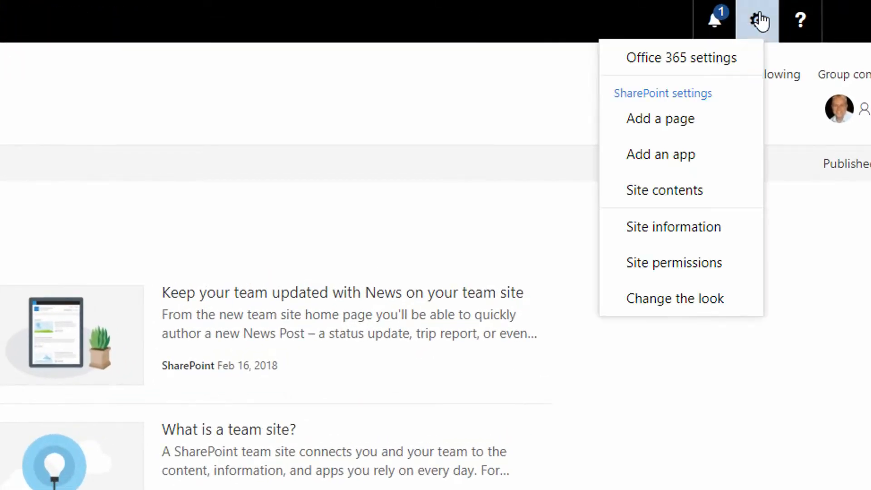
{"action": "mouse_move", "coordinate": [718, 187]}
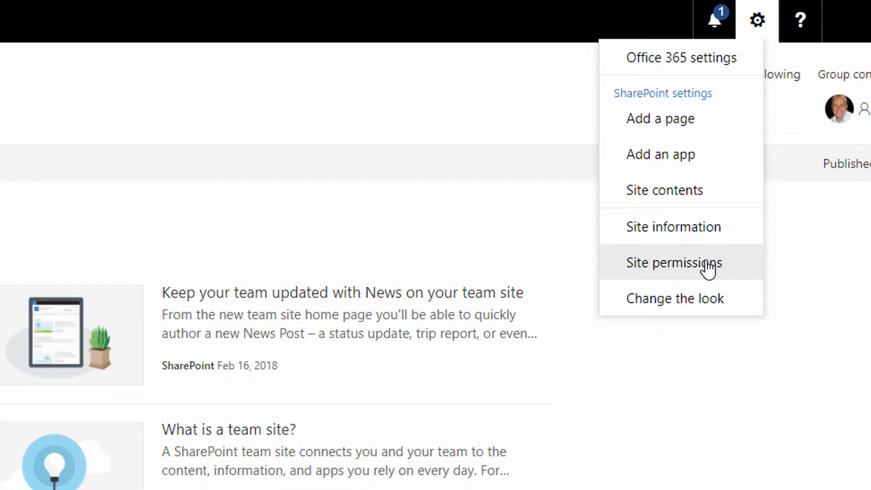
{"action": "mouse_move", "coordinate": [707, 276]}
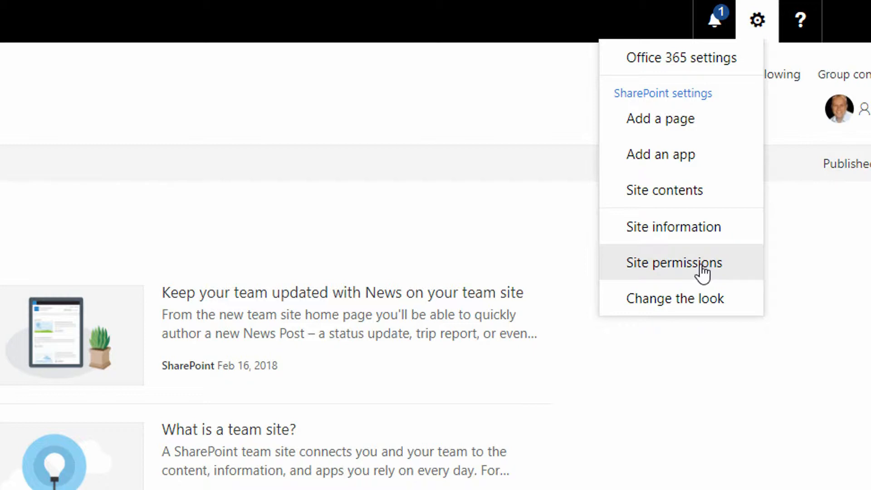
{"action": "mouse_move", "coordinate": [693, 278]}
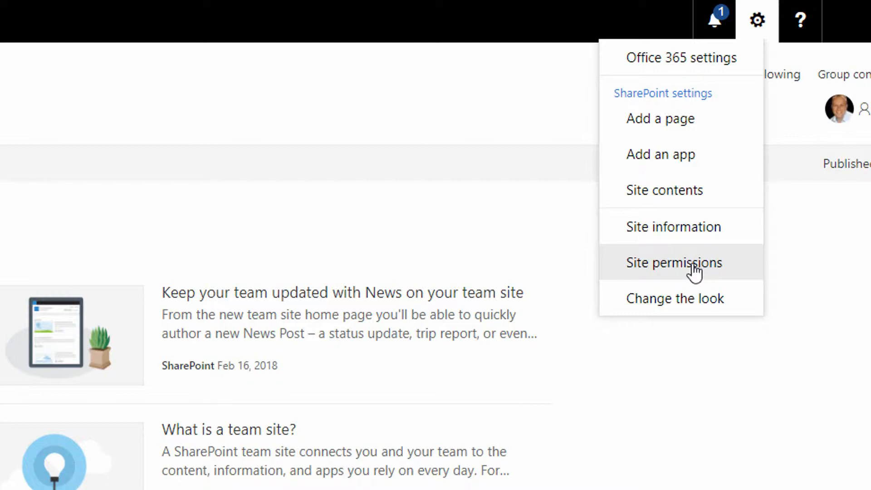
- Show Site permissions, listing the HR owners (full control), members (edit) and no visitors
{"action": "left_click", "coordinate": [673, 263]}
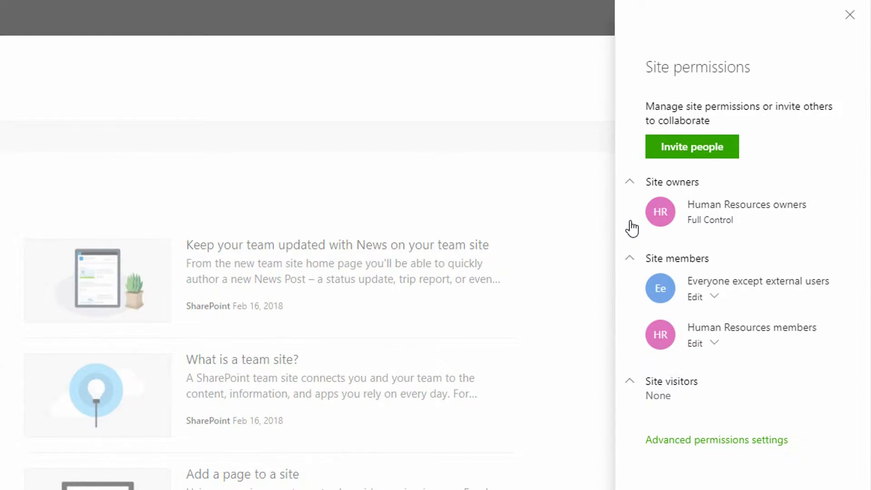
{"action": "mouse_move", "coordinate": [783, 188]}
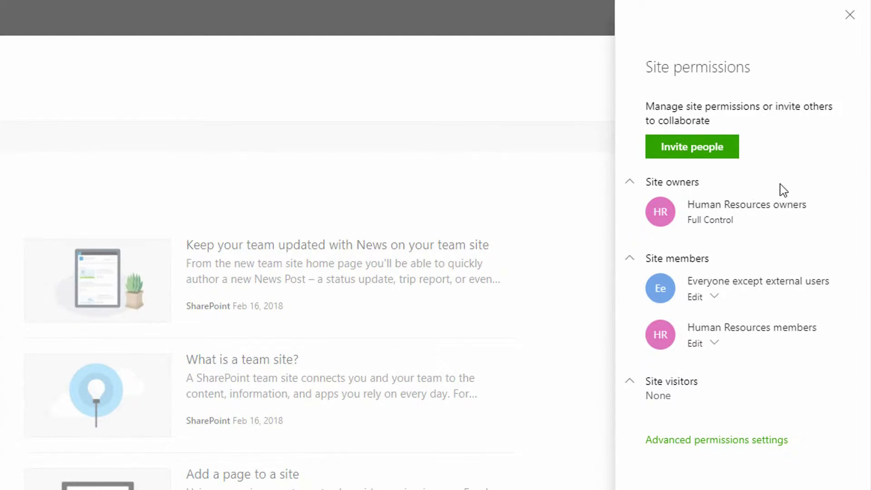
{"action": "mouse_move", "coordinate": [772, 194]}
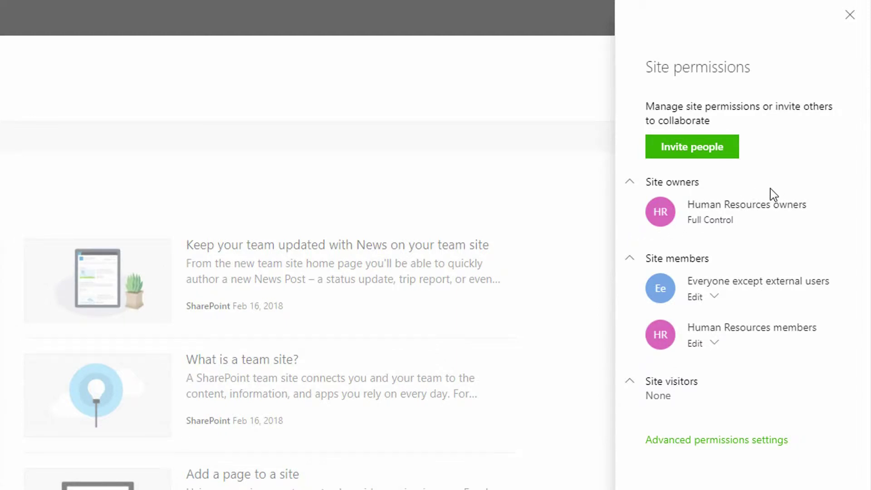
{"action": "mouse_move", "coordinate": [762, 194]}
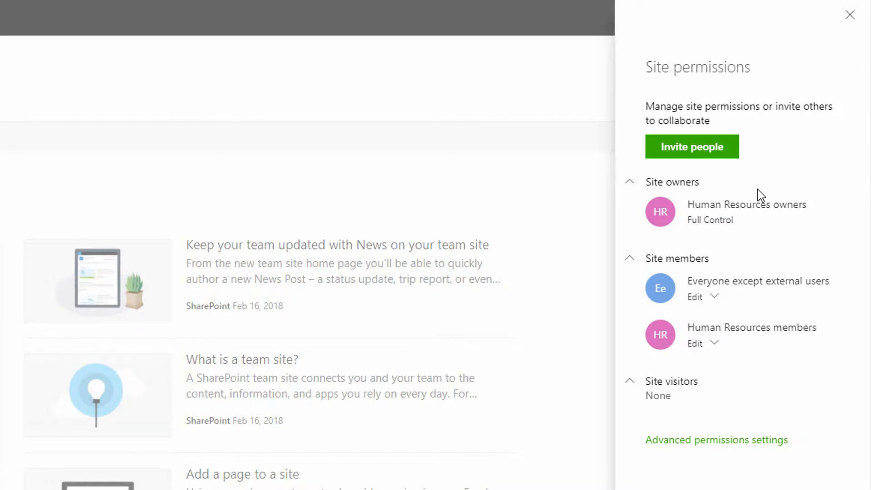
{"action": "mouse_move", "coordinate": [751, 196]}
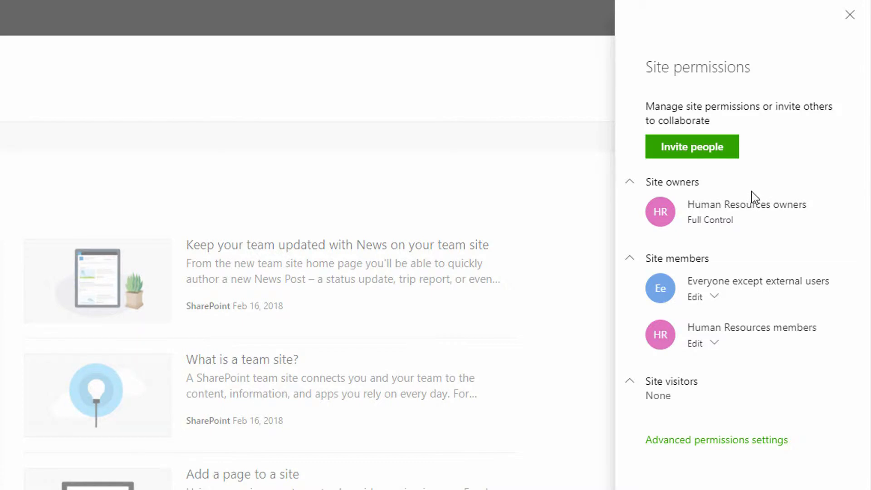
{"action": "mouse_move", "coordinate": [707, 198]}
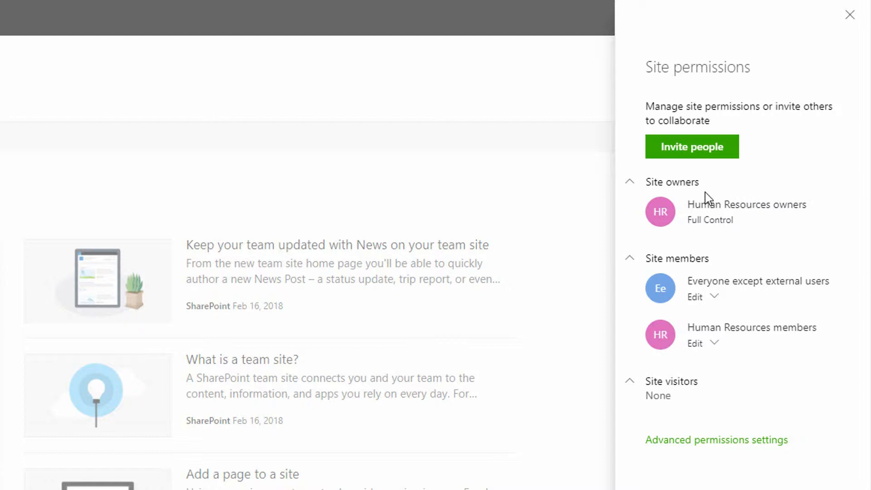
{"action": "mouse_move", "coordinate": [673, 362]}
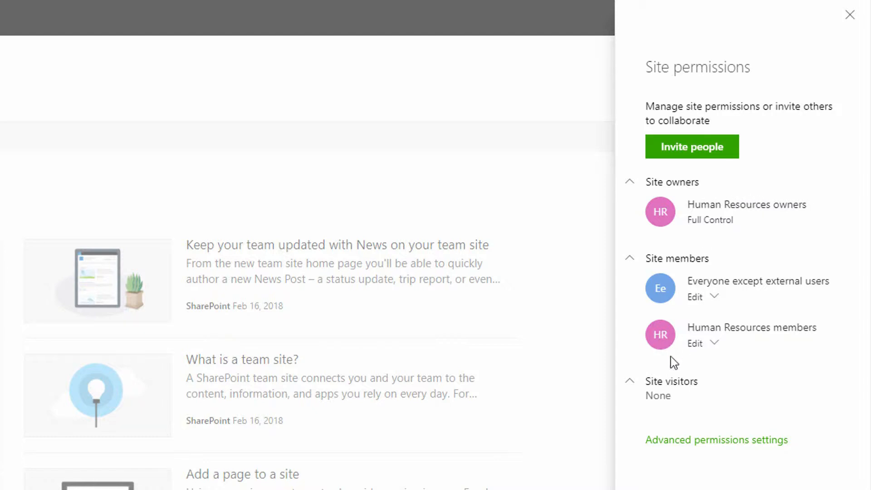
{"action": "mouse_move", "coordinate": [681, 409]}
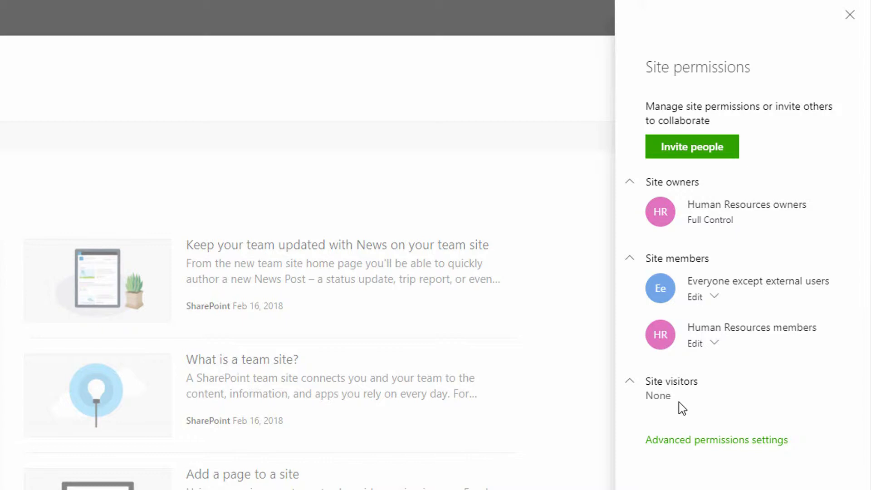
{"action": "mouse_move", "coordinate": [706, 227]}
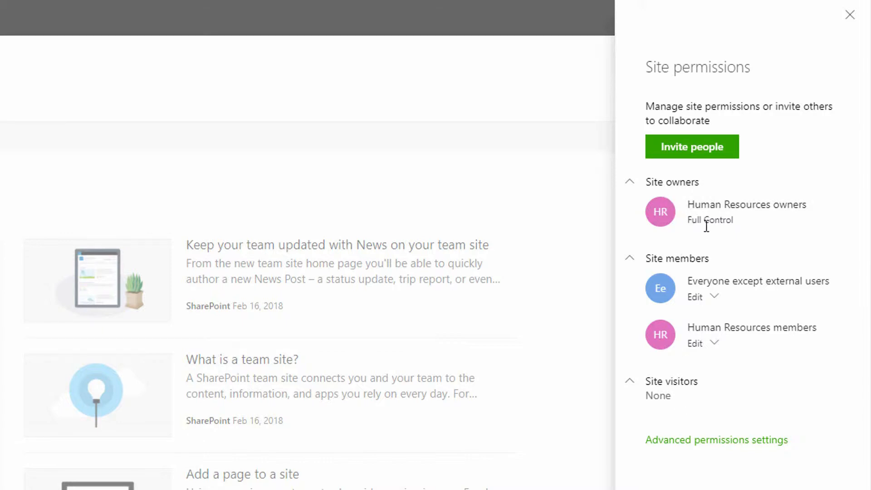
{"action": "mouse_move", "coordinate": [718, 236]}
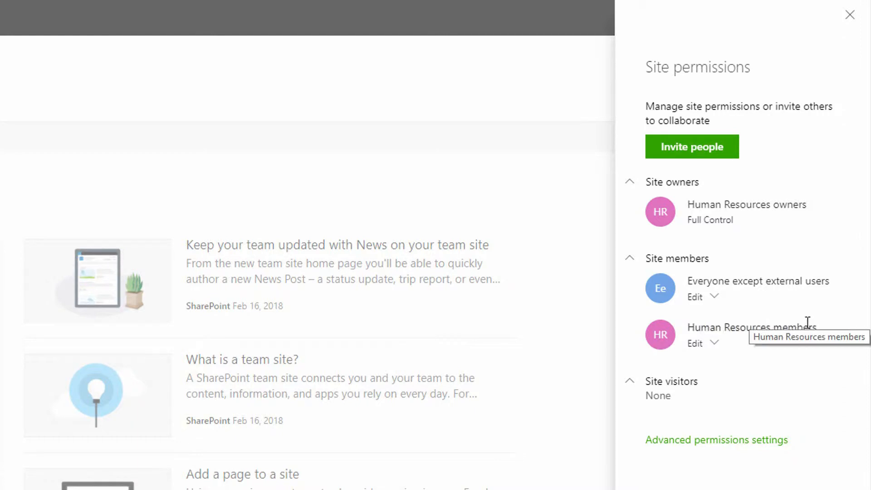
{"action": "mouse_move", "coordinate": [796, 322]}
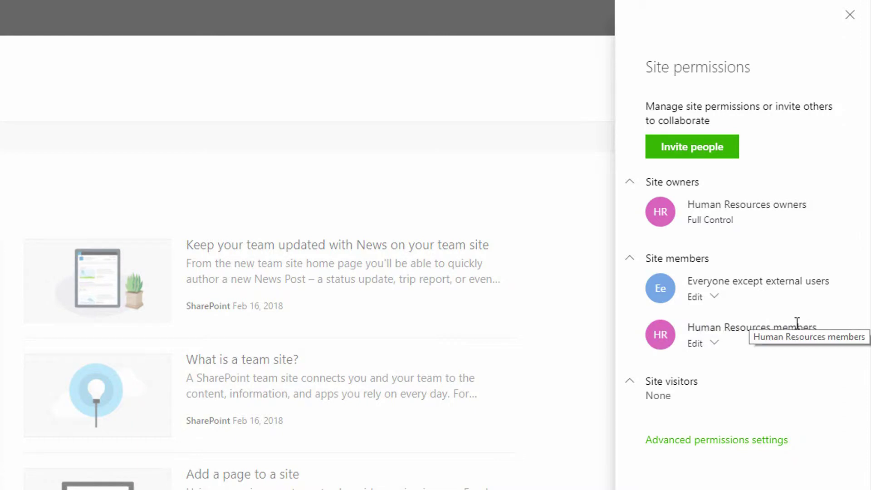
{"action": "mouse_move", "coordinate": [792, 371]}
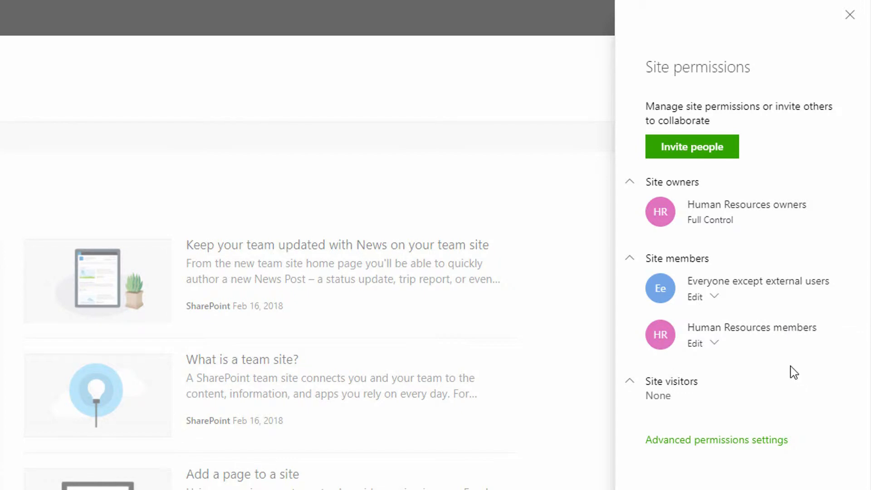
{"action": "mouse_move", "coordinate": [794, 358]}
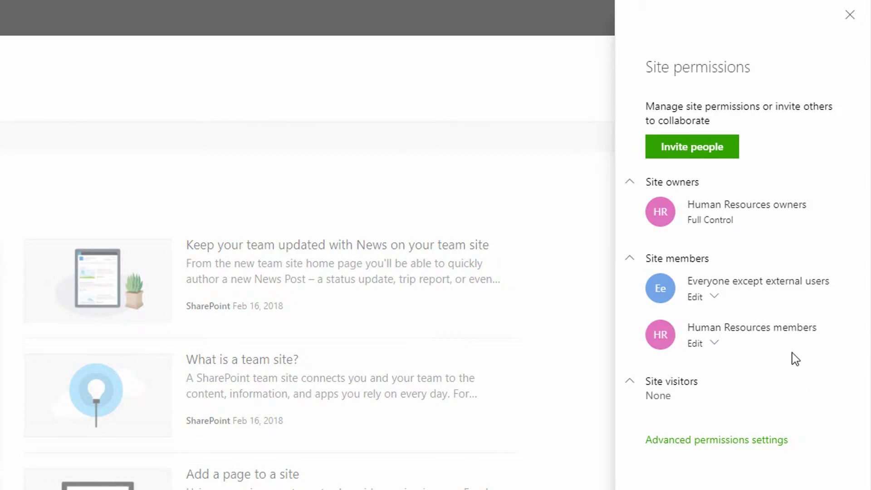
{"action": "mouse_move", "coordinate": [733, 451]}
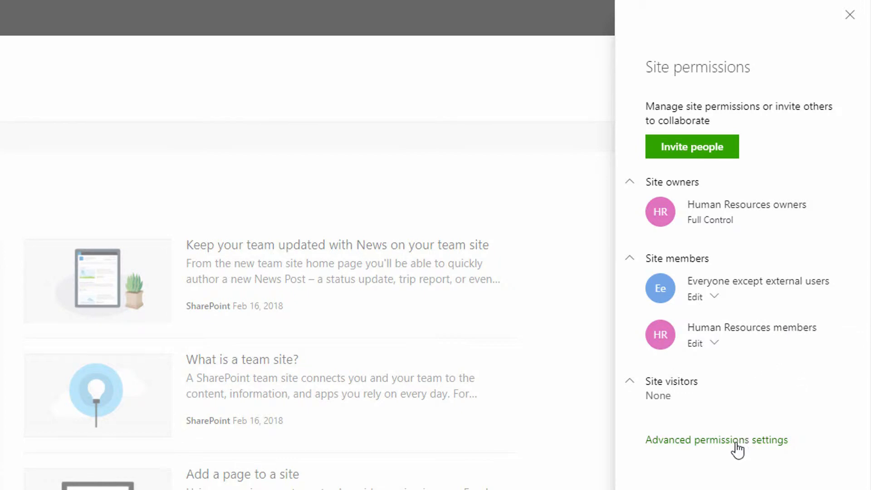
- Go to Advanced permissions settings listing HR Members (Edit), Owners (Full Control) and Visitors (Read)
{"action": "left_click", "coordinate": [716, 439]}
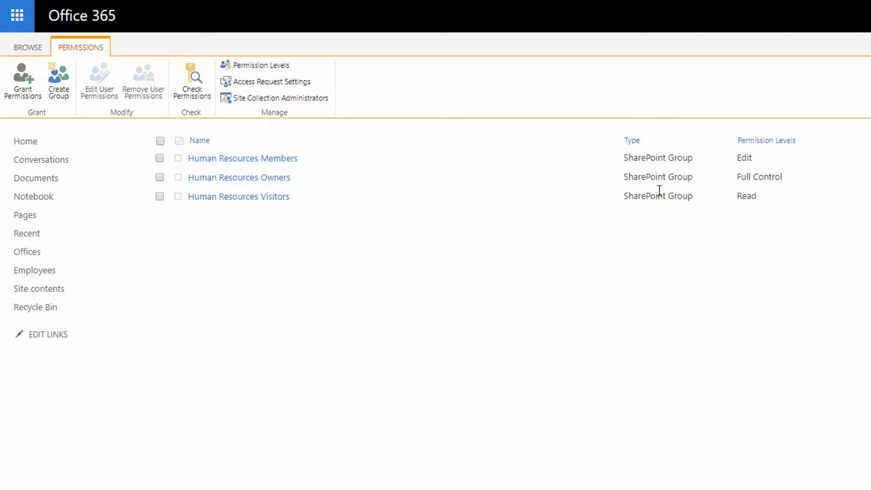
{"action": "mouse_move", "coordinate": [751, 178]}
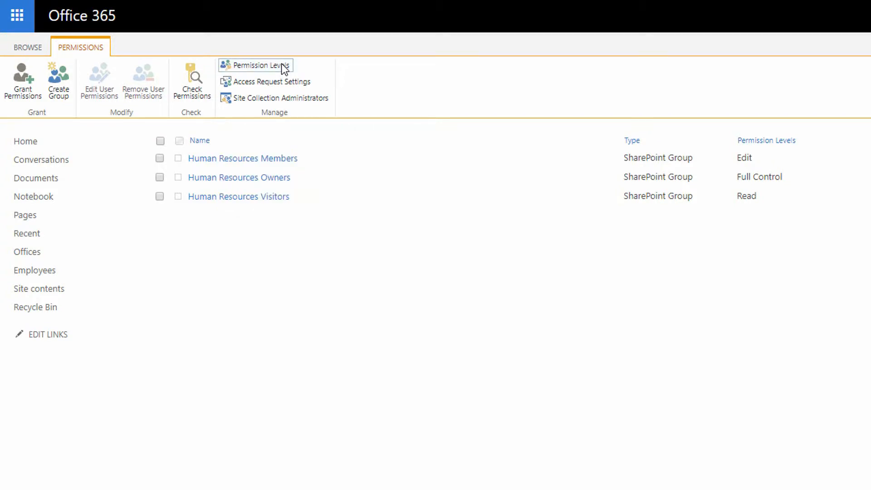
- Show the Permission Levels page listing Full Control, Design, Edit, Contribute and Read
{"action": "left_click", "coordinate": [258, 65]}
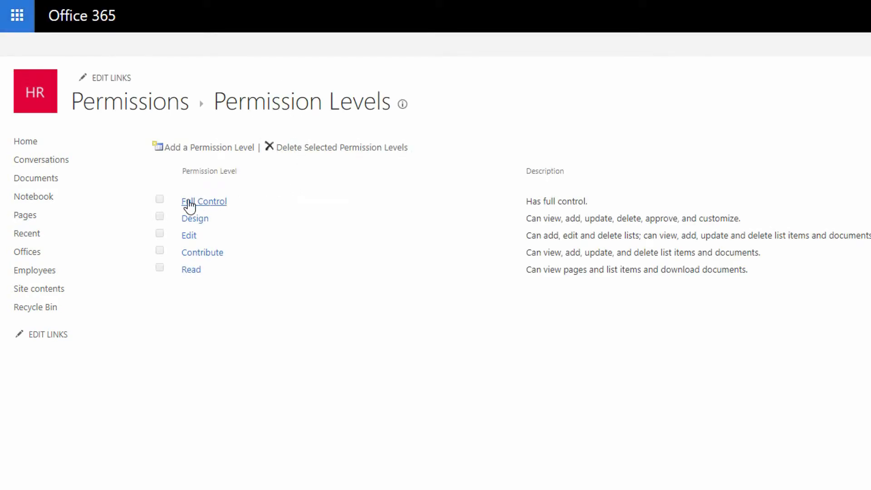
{"action": "mouse_move", "coordinate": [163, 270]}
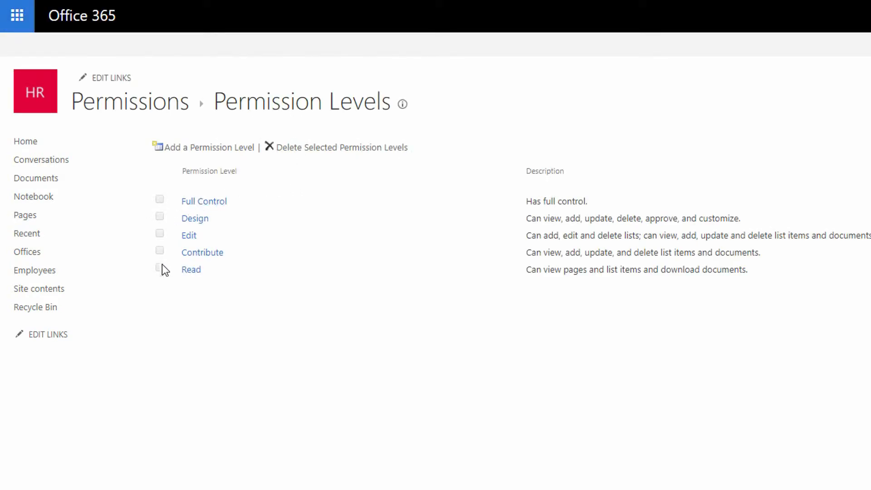
{"action": "mouse_move", "coordinate": [209, 250]}
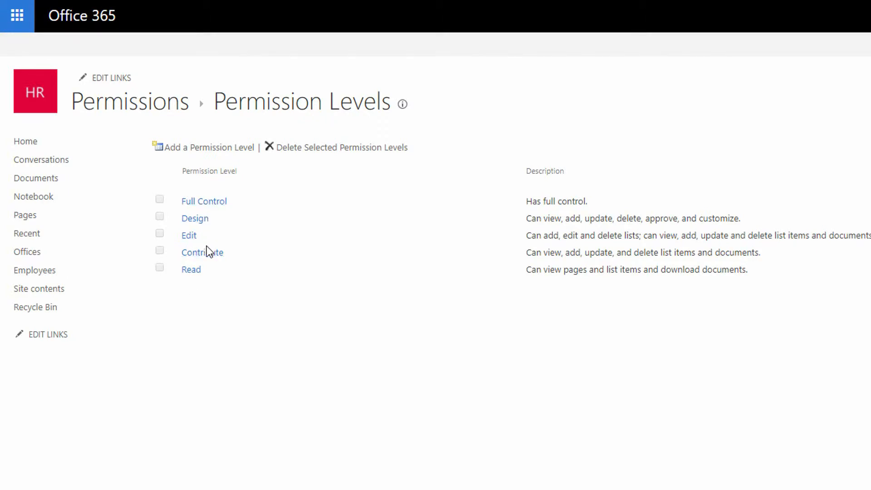
{"action": "mouse_move", "coordinate": [199, 258]}
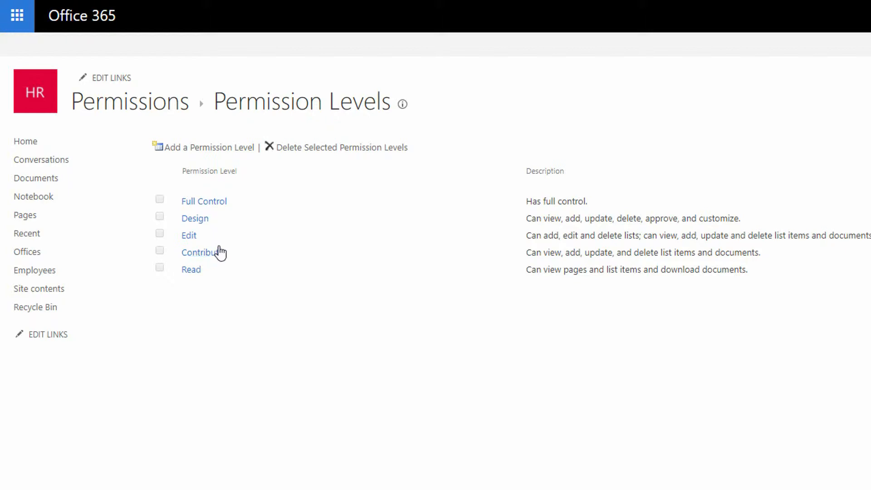
{"action": "mouse_move", "coordinate": [188, 203]}
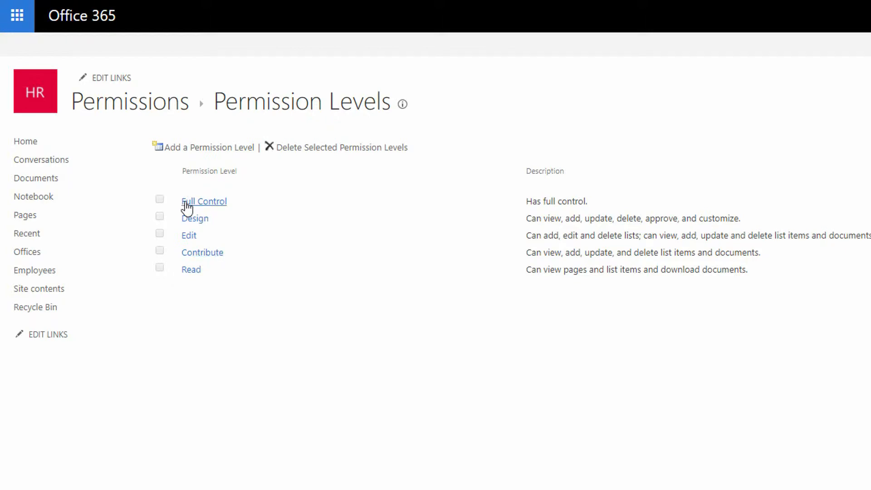
{"action": "mouse_move", "coordinate": [185, 281]}
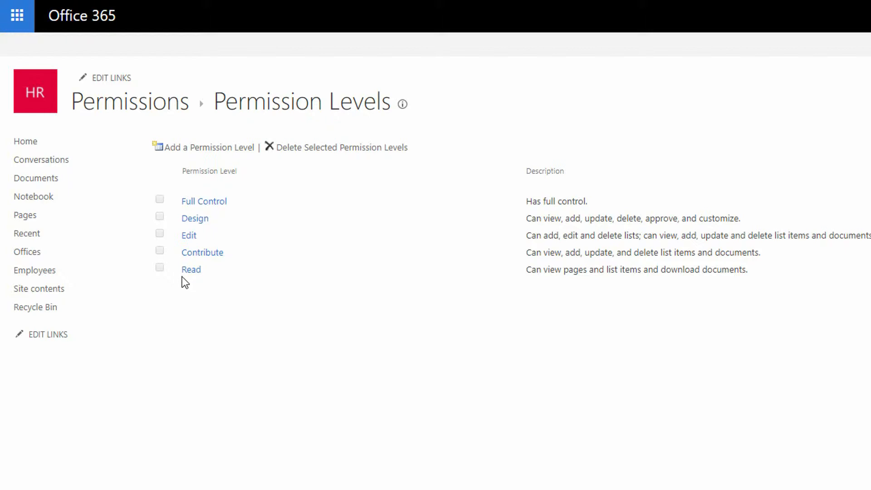
{"action": "mouse_move", "coordinate": [197, 281]}
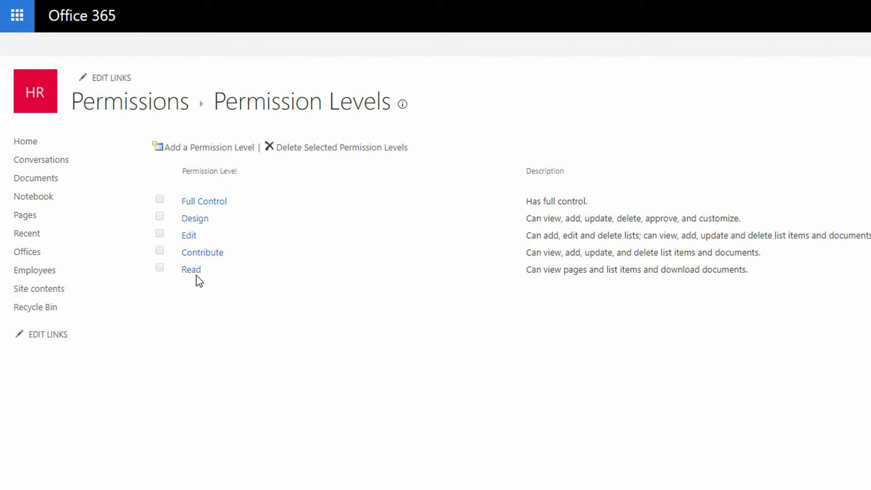
{"action": "mouse_move", "coordinate": [202, 272]}
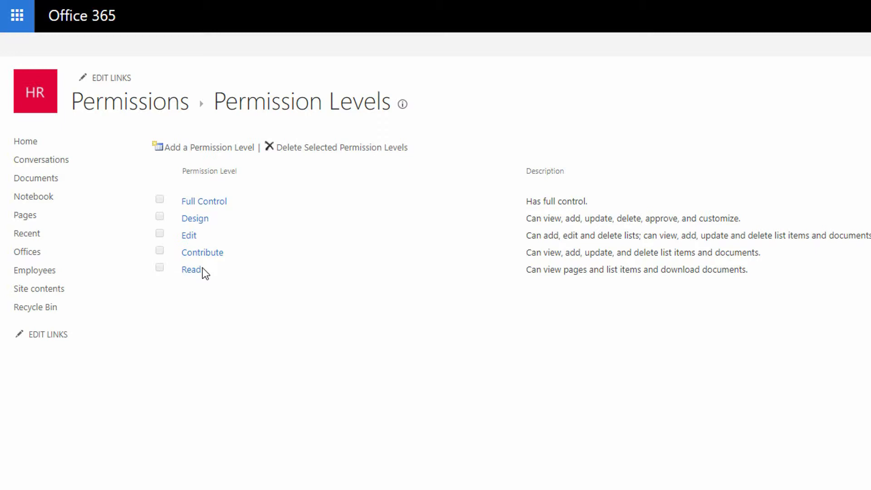
{"action": "mouse_move", "coordinate": [210, 273]}
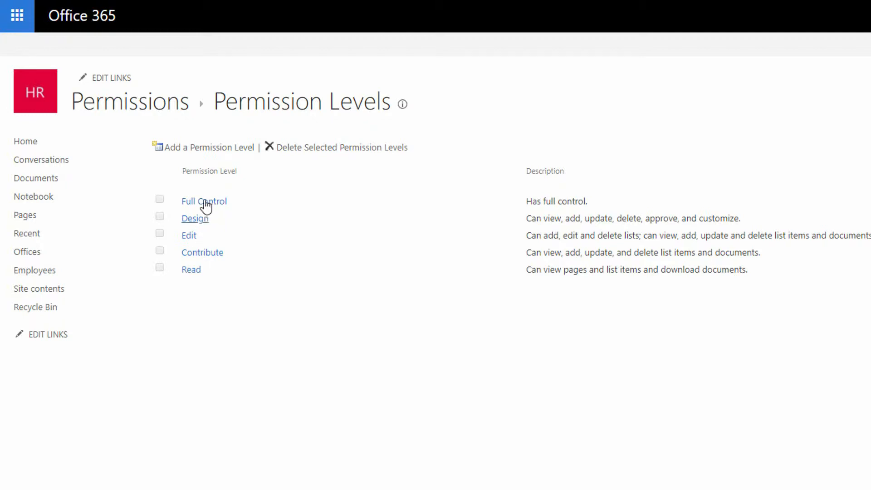
{"action": "mouse_move", "coordinate": [210, 273]}
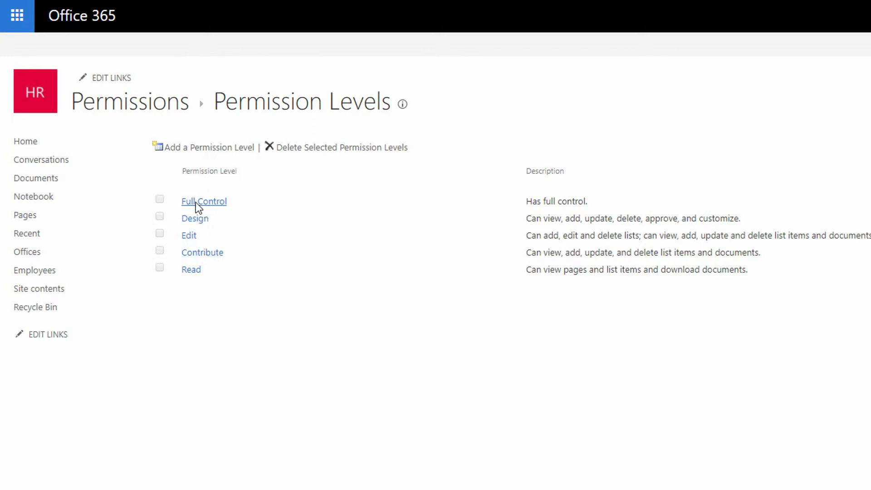
- Inspect the Full Control level, confirming every list and site permission is ticked
{"action": "left_click", "coordinate": [203, 202]}
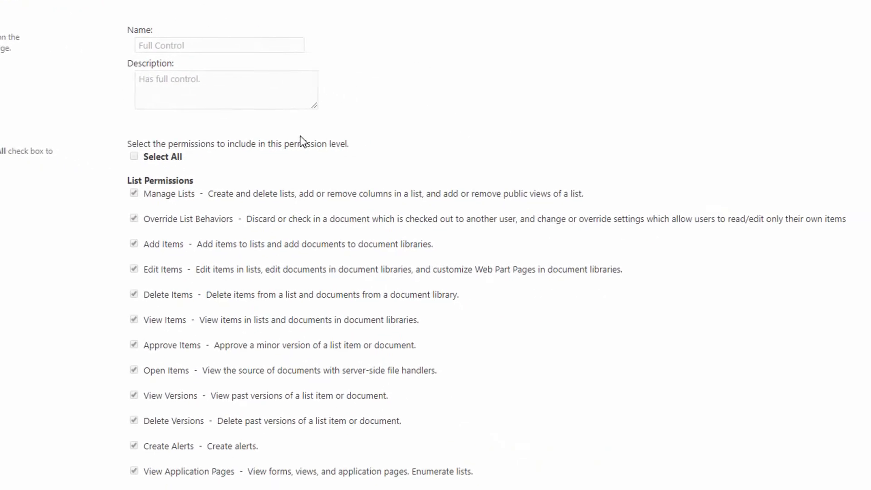
{"action": "scroll", "scroll_direction": "down", "scroll_amount": 3}
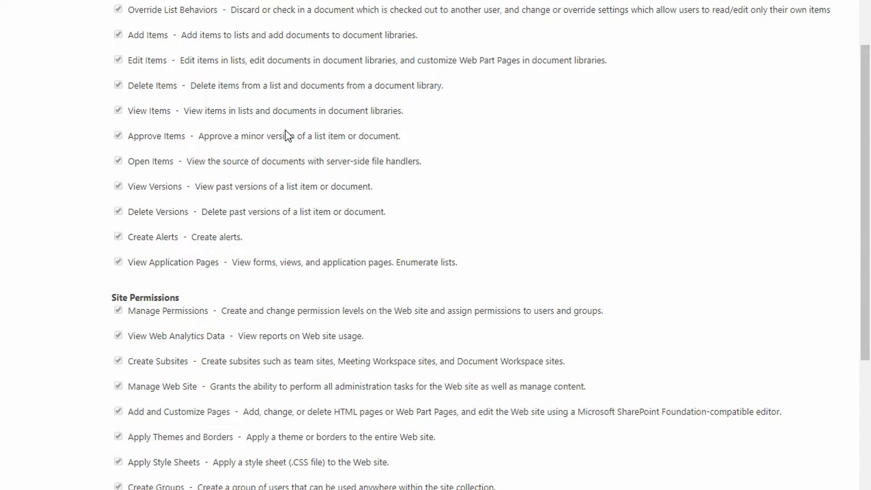
{"action": "scroll", "scroll_direction": "down", "scroll_amount": 3}
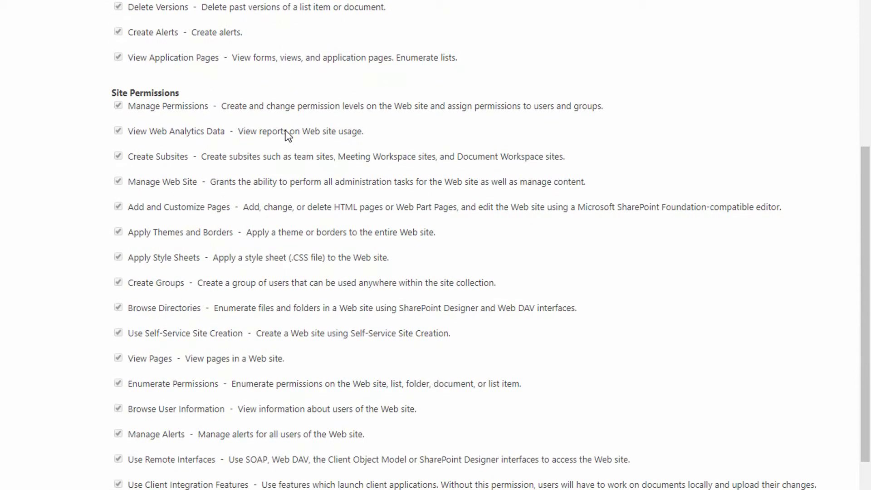
{"action": "scroll", "scroll_direction": "down", "scroll_amount": 3}
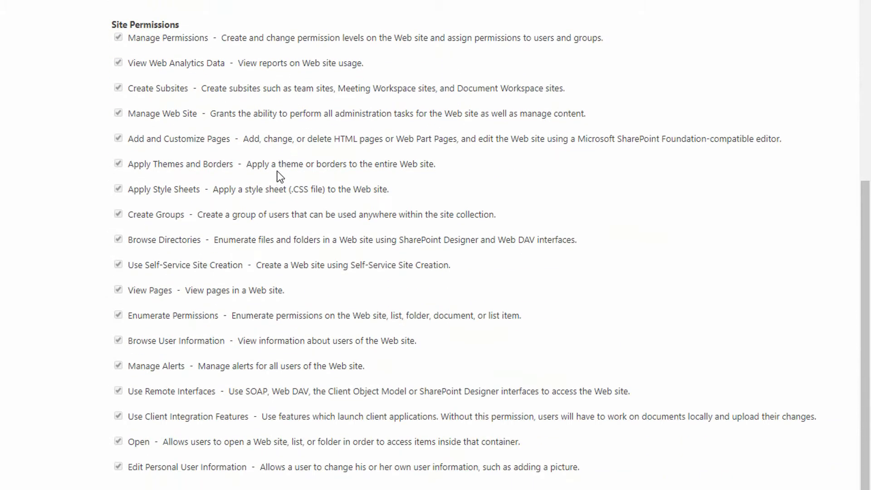
{"action": "scroll", "scroll_direction": "down", "scroll_amount": 3}
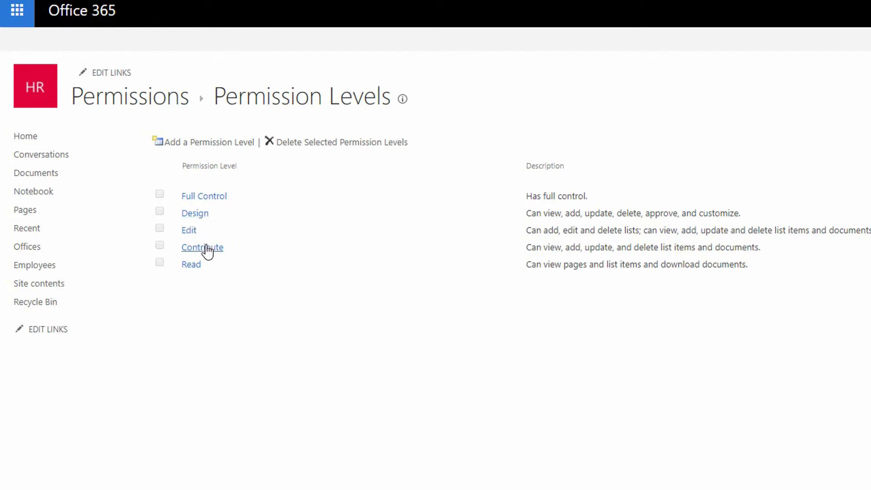
{"action": "mouse_move", "coordinate": [149, 223]}
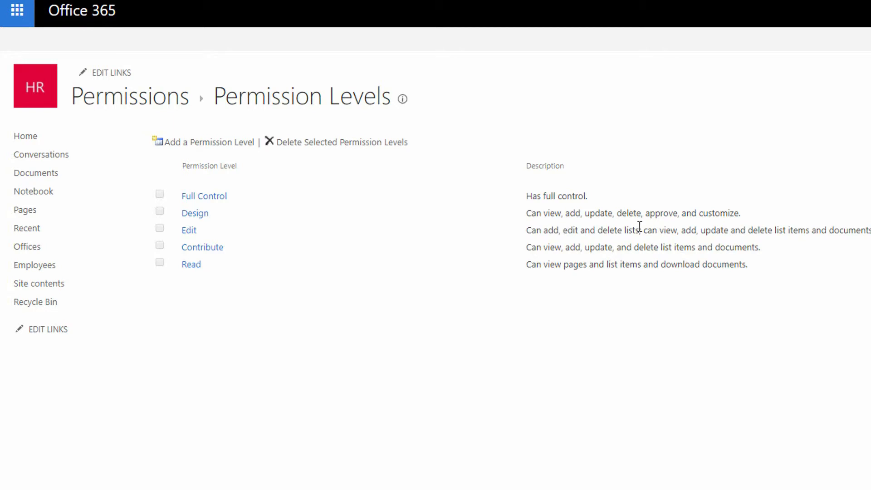
{"action": "mouse_move", "coordinate": [559, 227]}
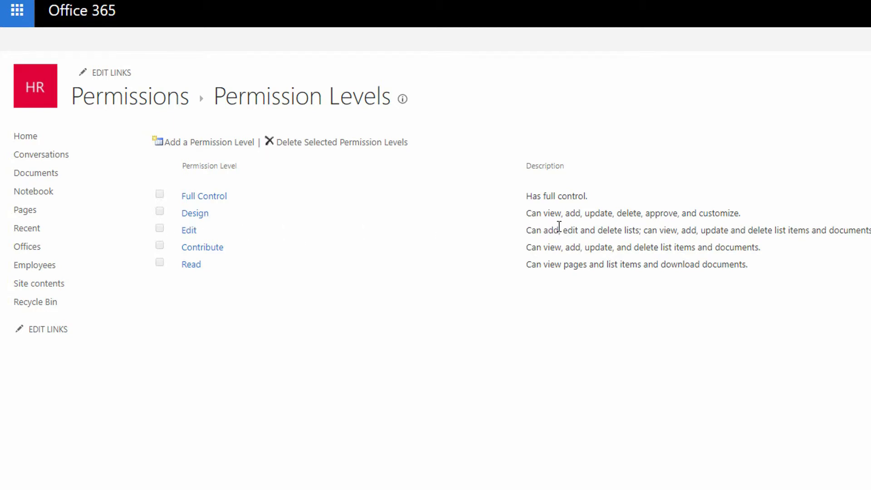
{"action": "mouse_move", "coordinate": [602, 212]}
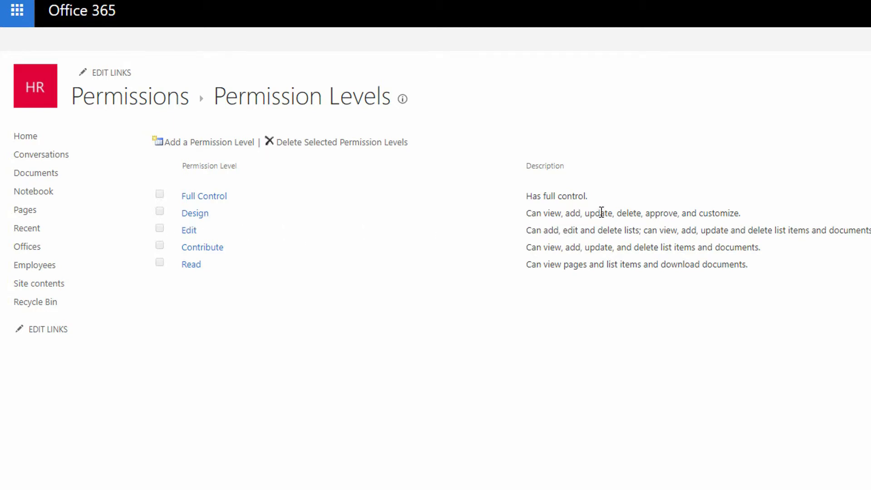
{"action": "mouse_move", "coordinate": [660, 228]}
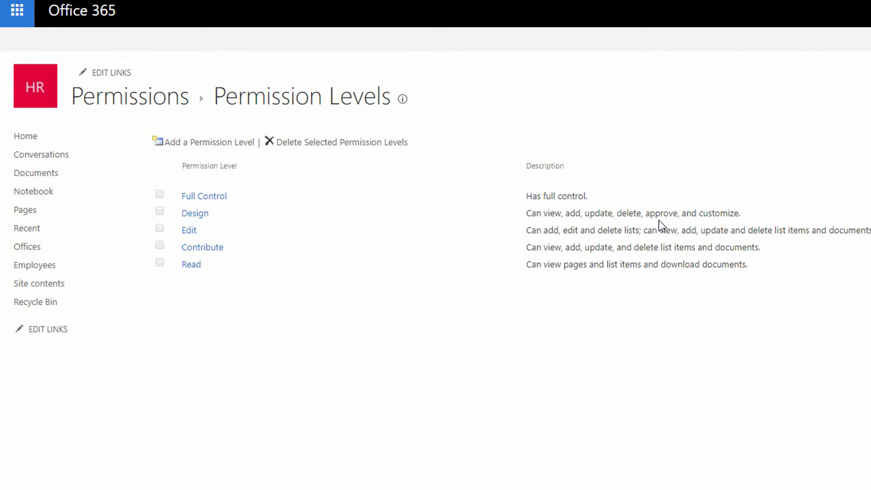
{"action": "mouse_move", "coordinate": [717, 217]}
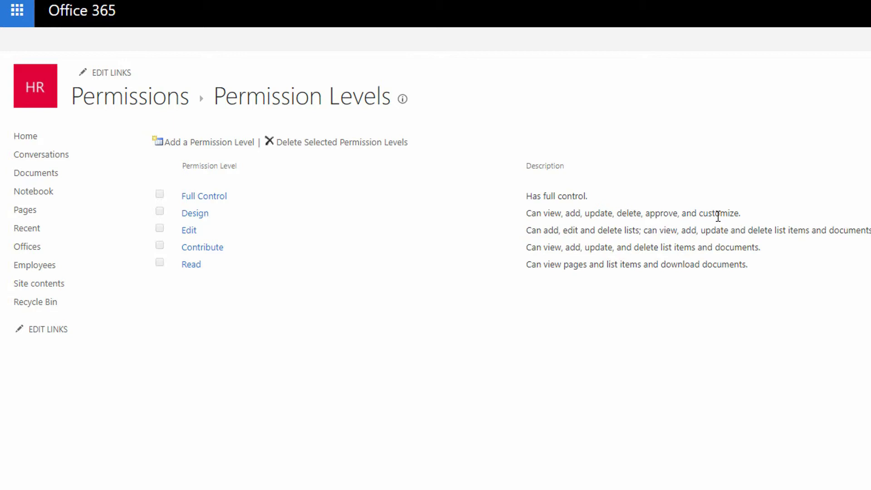
{"action": "mouse_move", "coordinate": [676, 236]}
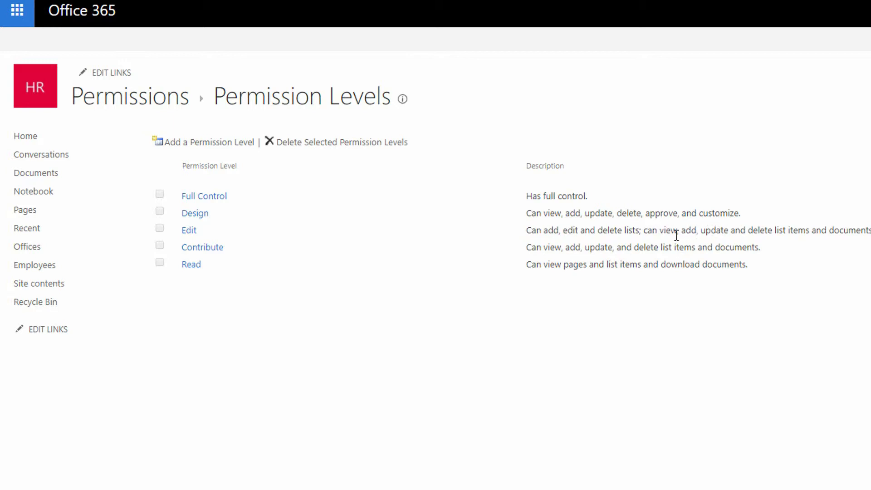
{"action": "mouse_move", "coordinate": [610, 245]}
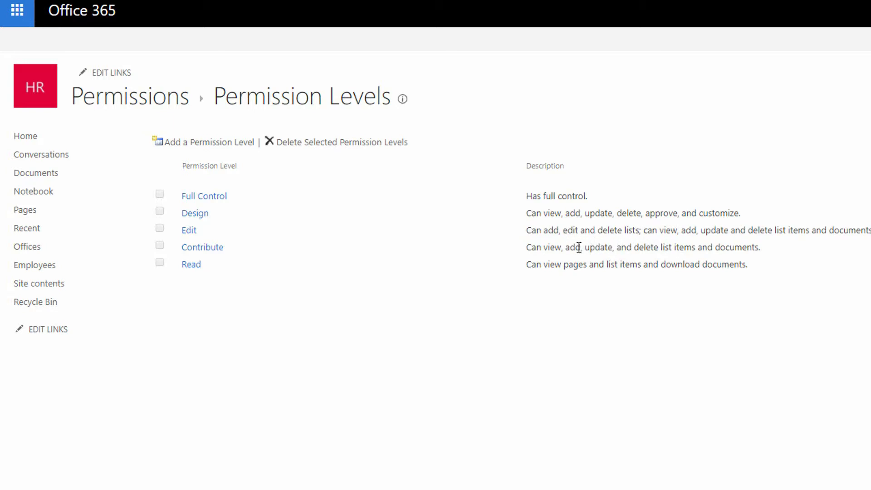
{"action": "mouse_move", "coordinate": [609, 251]}
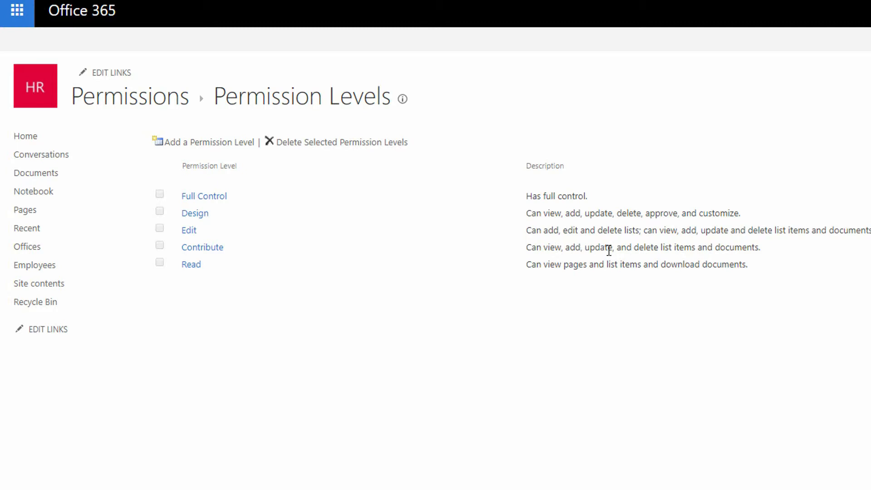
{"action": "mouse_move", "coordinate": [700, 249]}
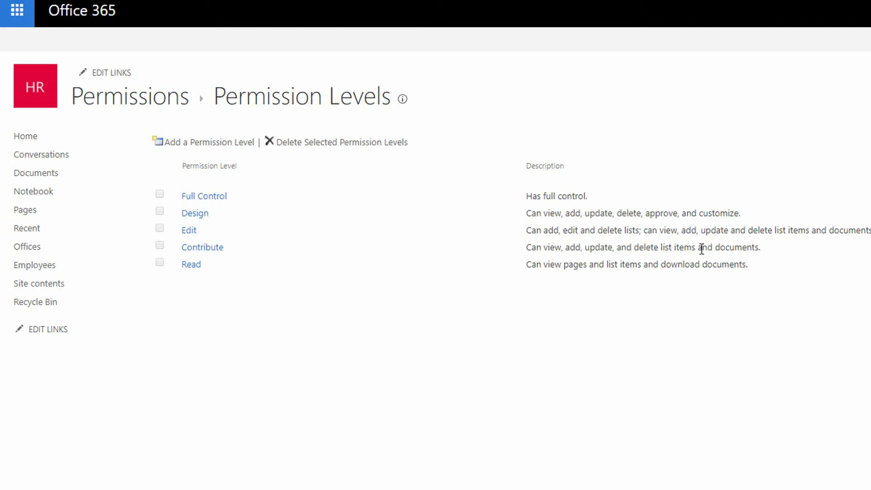
{"action": "mouse_move", "coordinate": [616, 234]}
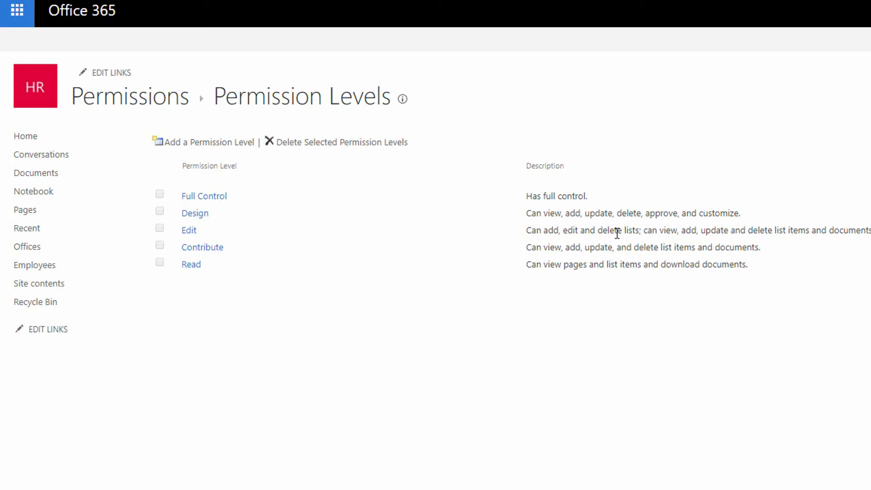
{"action": "mouse_move", "coordinate": [620, 230]}
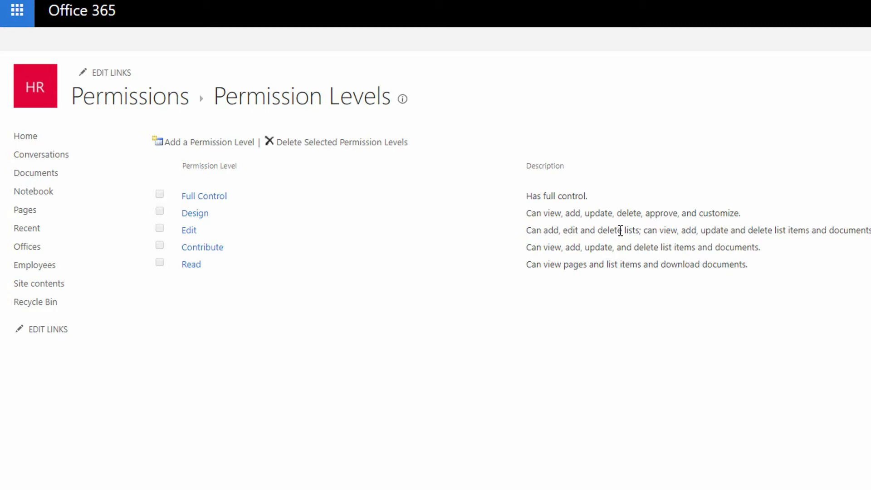
{"action": "mouse_move", "coordinate": [189, 230]}
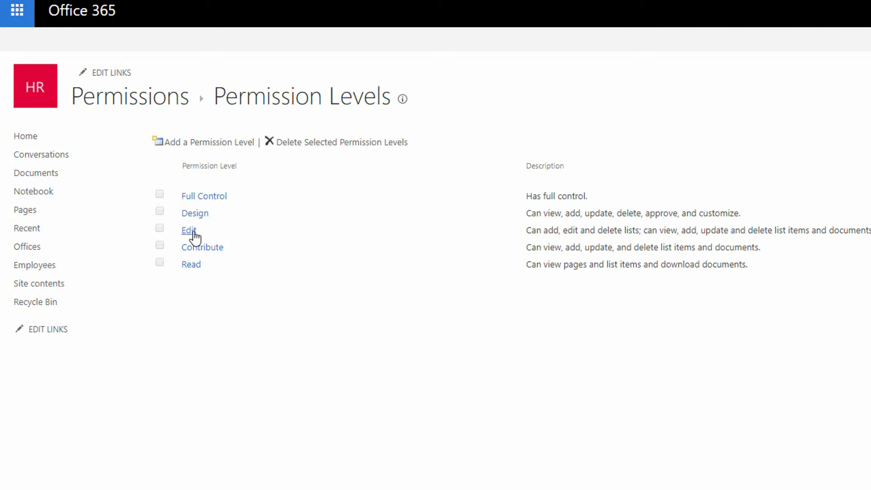
{"action": "mouse_move", "coordinate": [220, 253]}
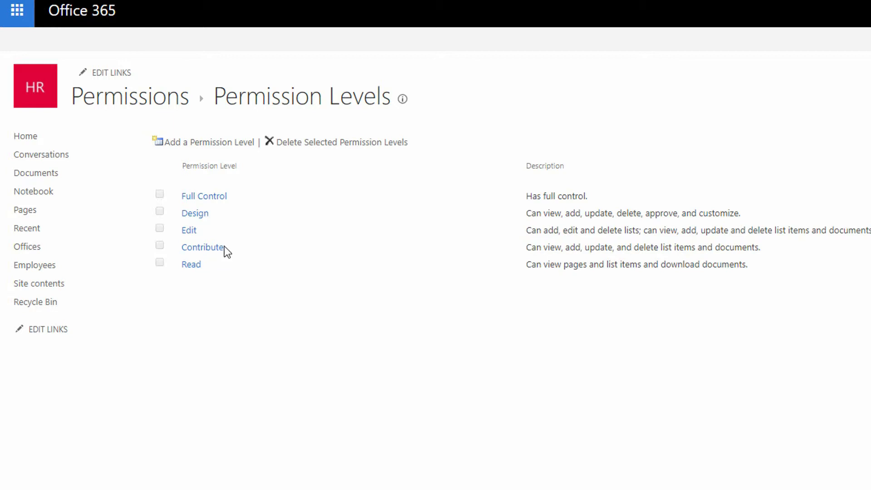
{"action": "mouse_move", "coordinate": [276, 252]}
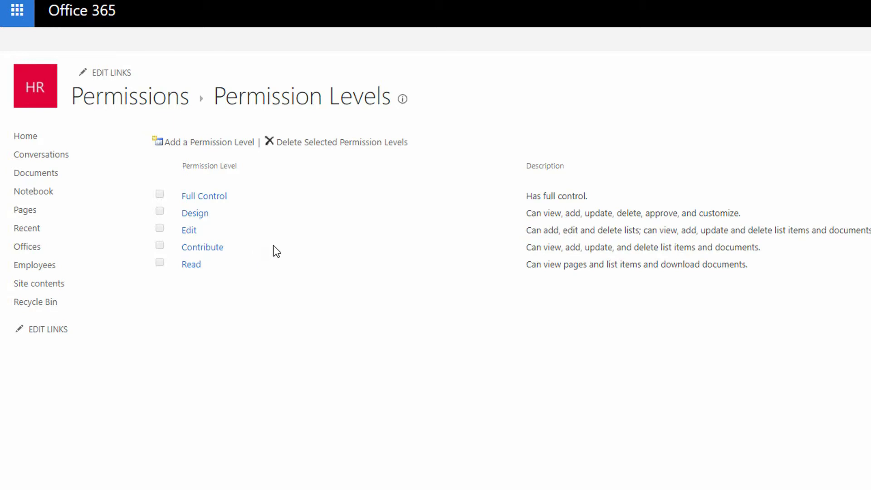
{"action": "mouse_move", "coordinate": [289, 251]}
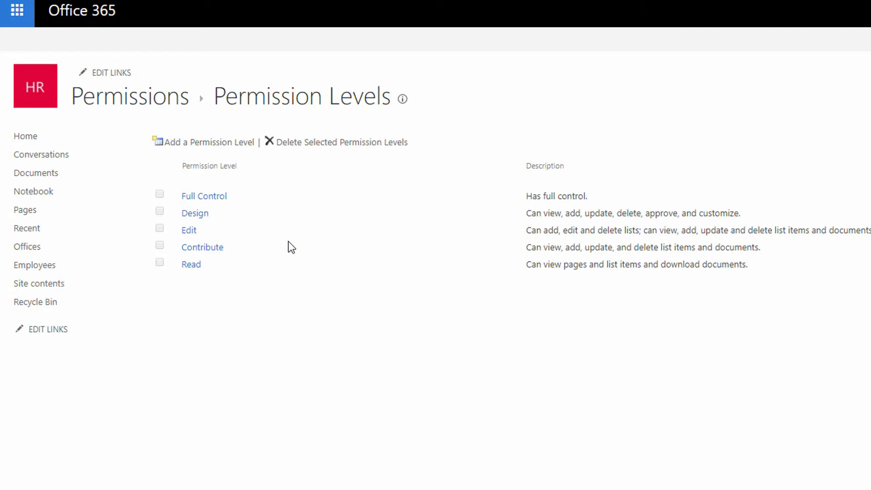
{"action": "mouse_move", "coordinate": [285, 249]}
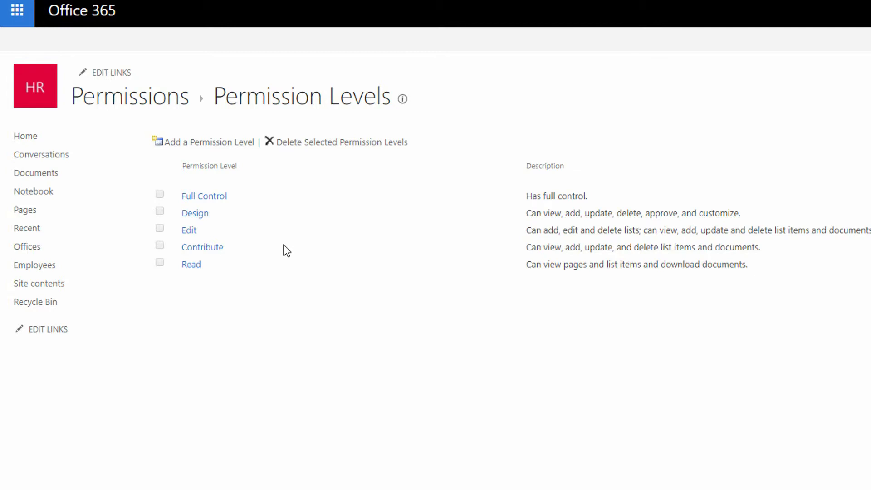
{"action": "mouse_move", "coordinate": [283, 253]}
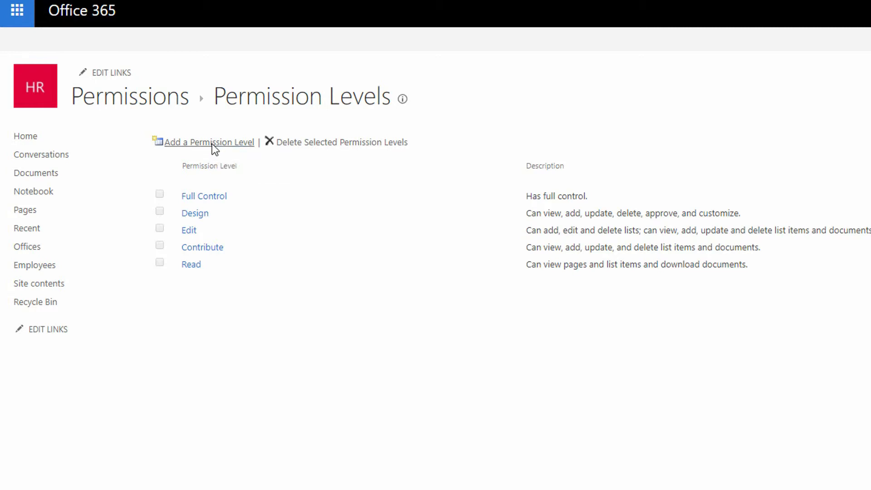
- Start a new permission level named 'Upload Only'
{"action": "left_click", "coordinate": [208, 141]}
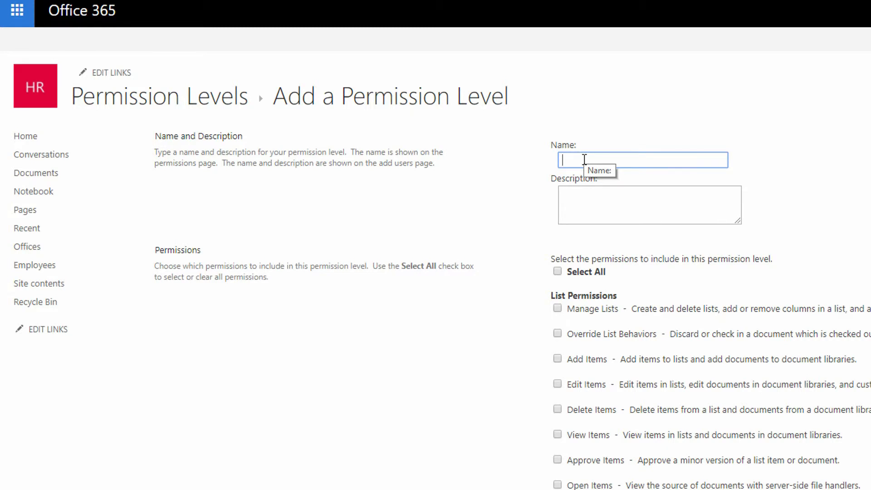
{"action": "mouse_move", "coordinate": [735, 165]}
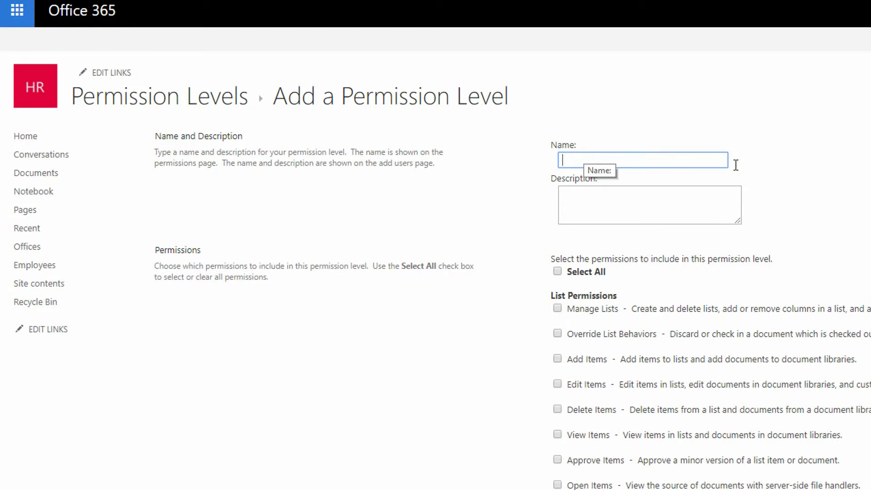
{"action": "mouse_move", "coordinate": [784, 176]}
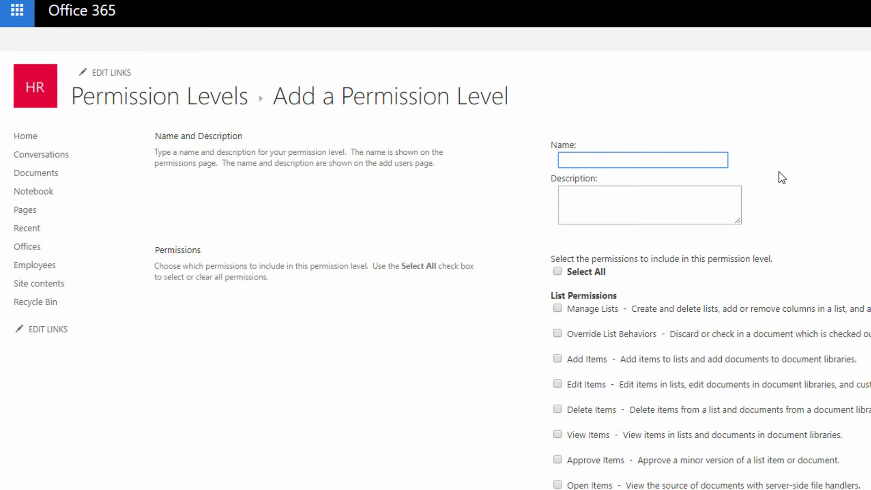
{"action": "mouse_move", "coordinate": [771, 173]}
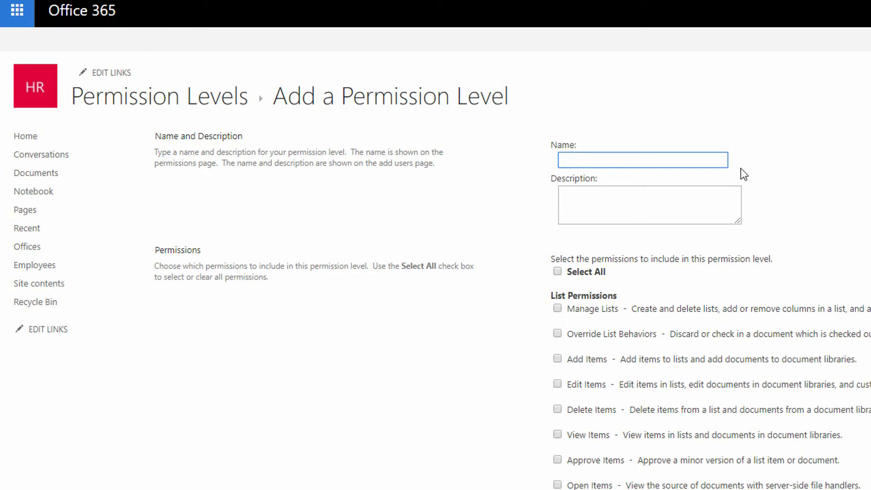
{"action": "type", "text": "Upload Only"}
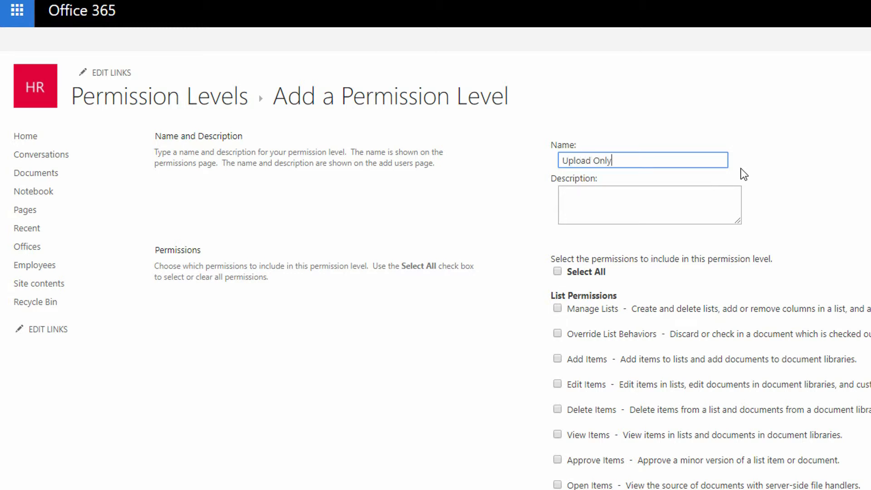
- Describe it as 'Permission level for people to add documents and items, not edit or delete.'
{"action": "left_click", "coordinate": [648, 205]}
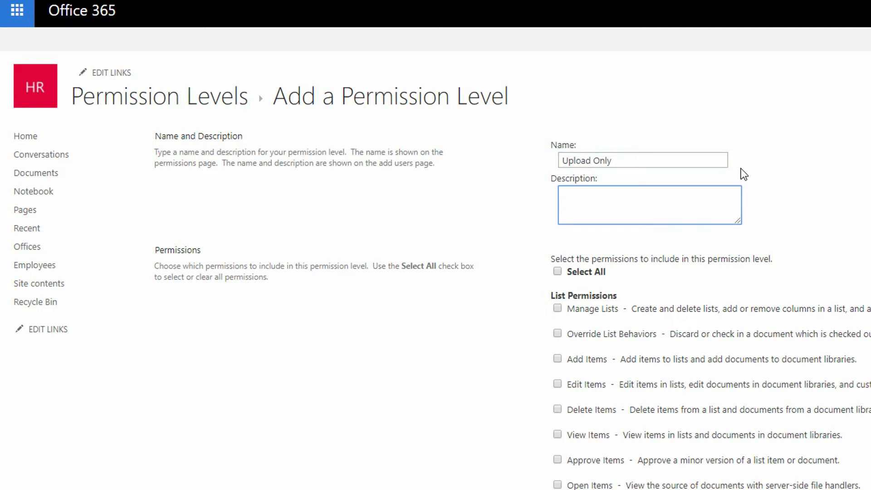
{"action": "type", "text": "Permission level for"}
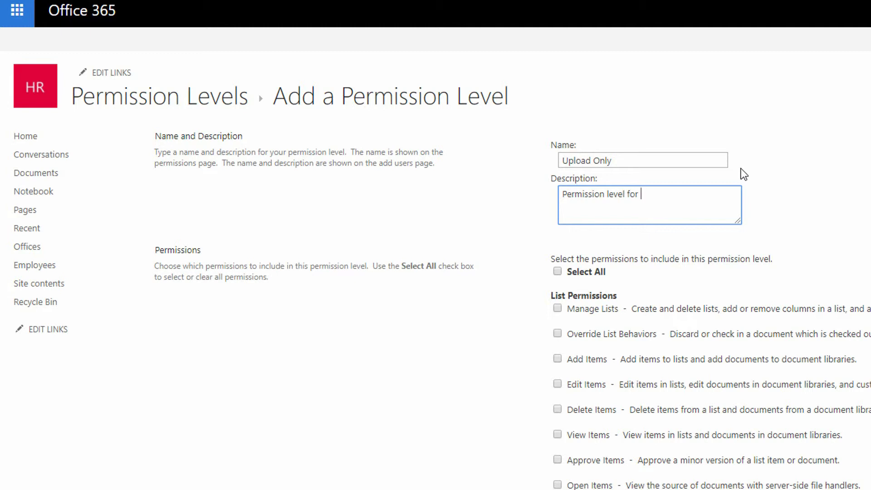
{"action": "type", "text": "people to add"}
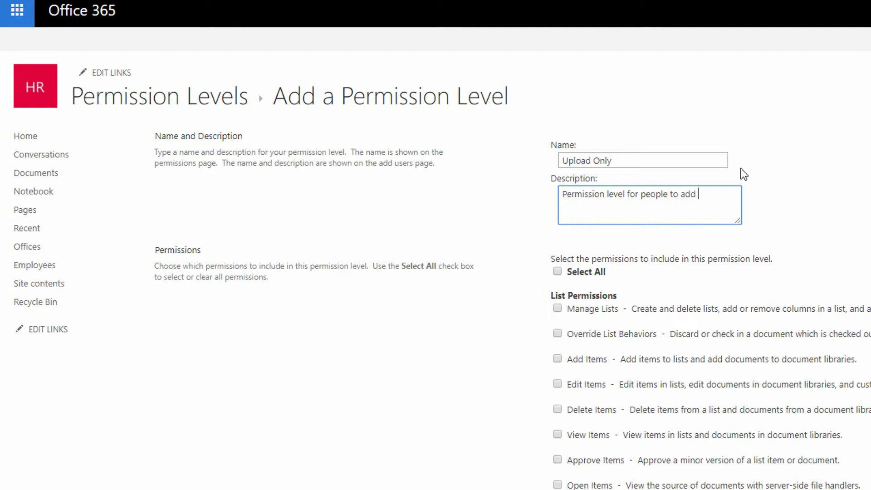
{"action": "type", "text": "documents and i"}
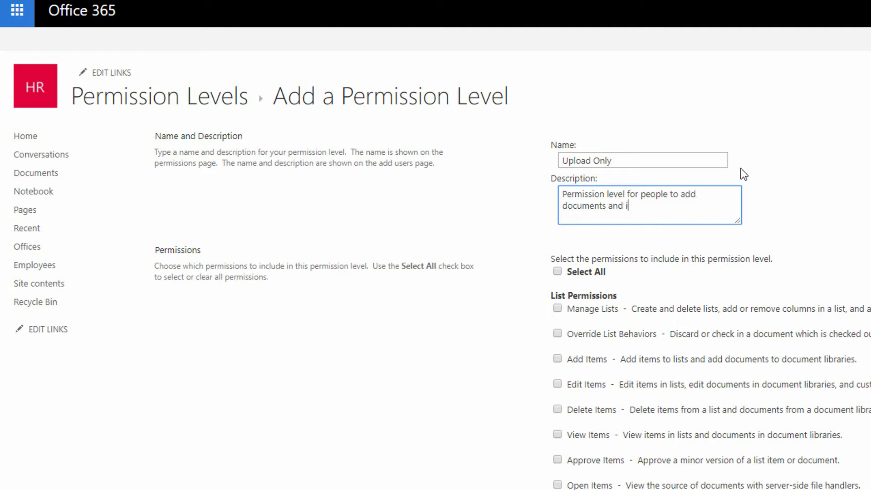
{"action": "type", "text": "tems, not edi"}
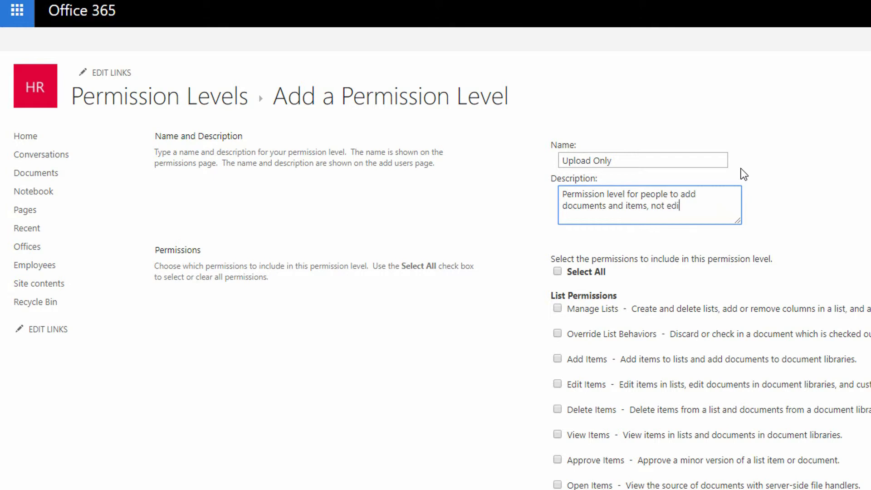
{"action": "type", "text": "t or delete."}
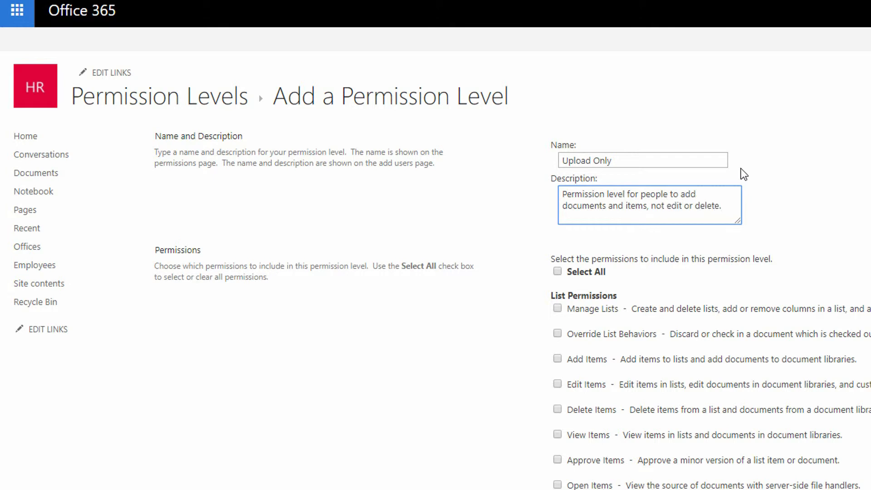
{"action": "mouse_move", "coordinate": [703, 178]}
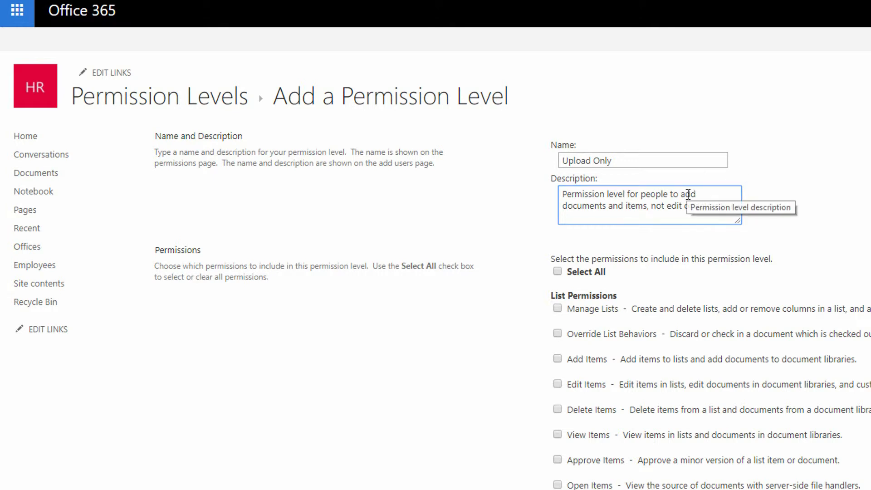
{"action": "mouse_move", "coordinate": [680, 193]}
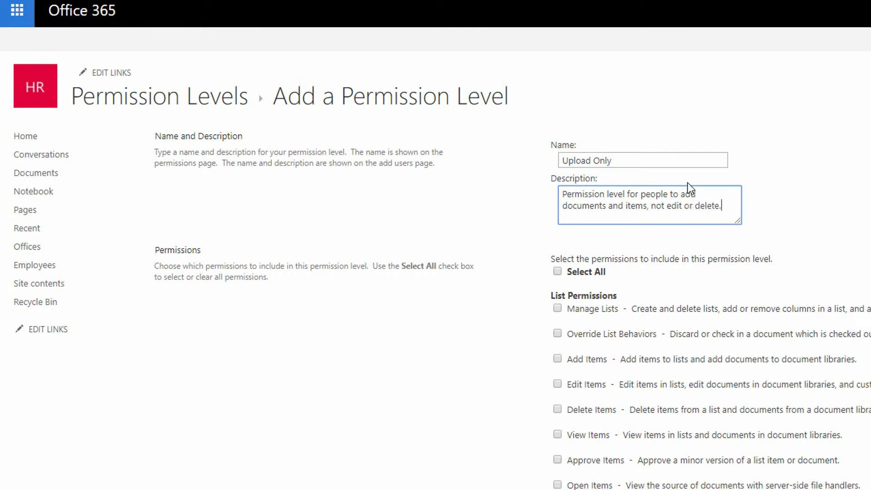
- Grant Add Items and View Items under List Permissions, leaving Edit Items and Delete Items unticked
{"action": "scroll", "scroll_direction": "down", "scroll_amount": 3}
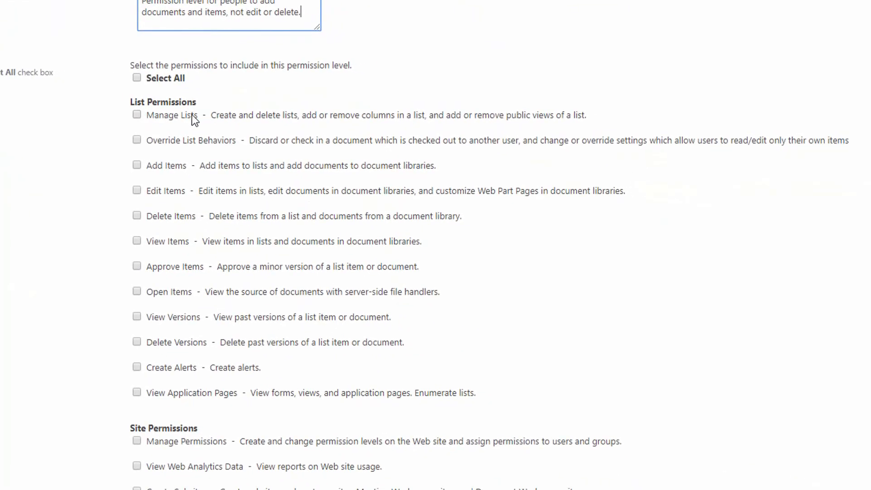
{"action": "mouse_move", "coordinate": [205, 181]}
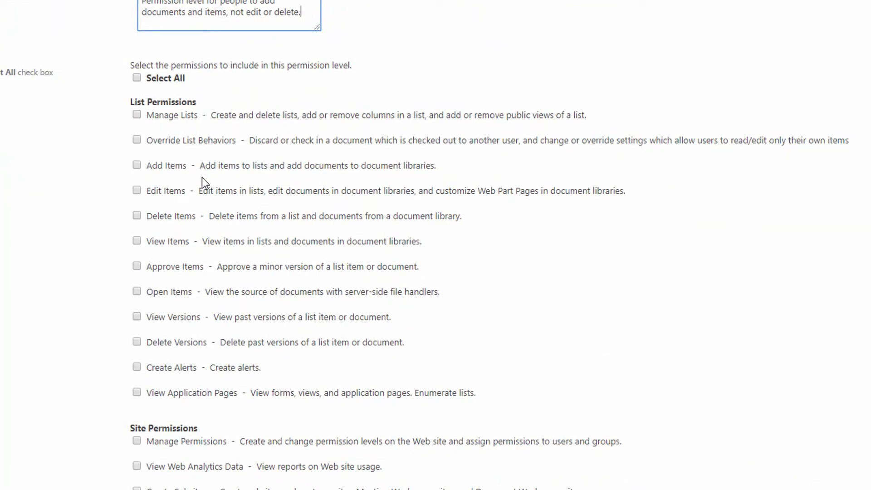
{"action": "mouse_move", "coordinate": [148, 170]}
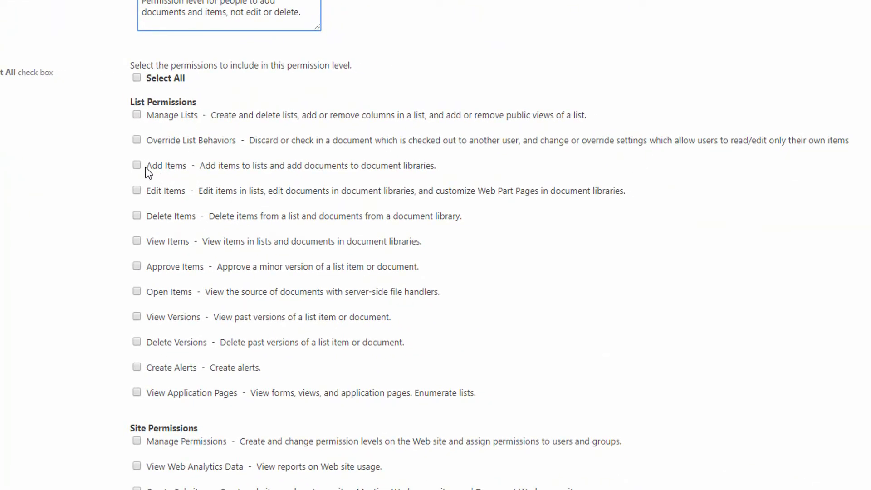
{"action": "left_click", "coordinate": [136, 165]}
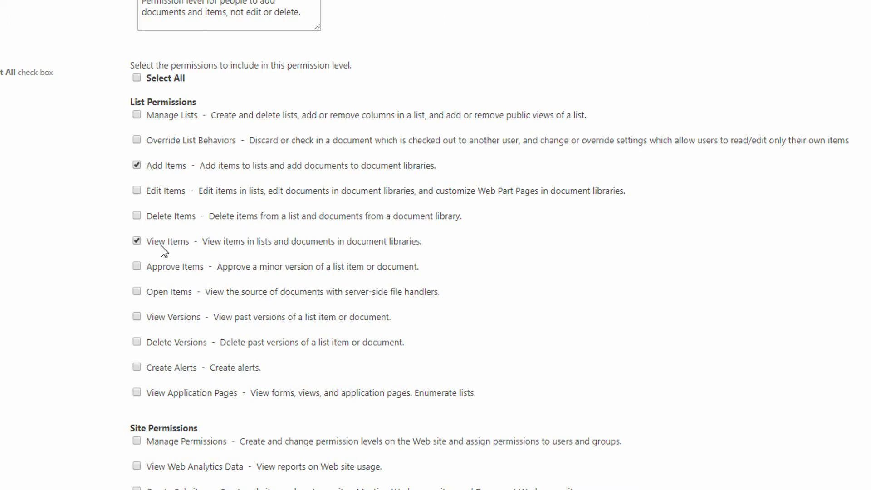
{"action": "mouse_move", "coordinate": [230, 254]}
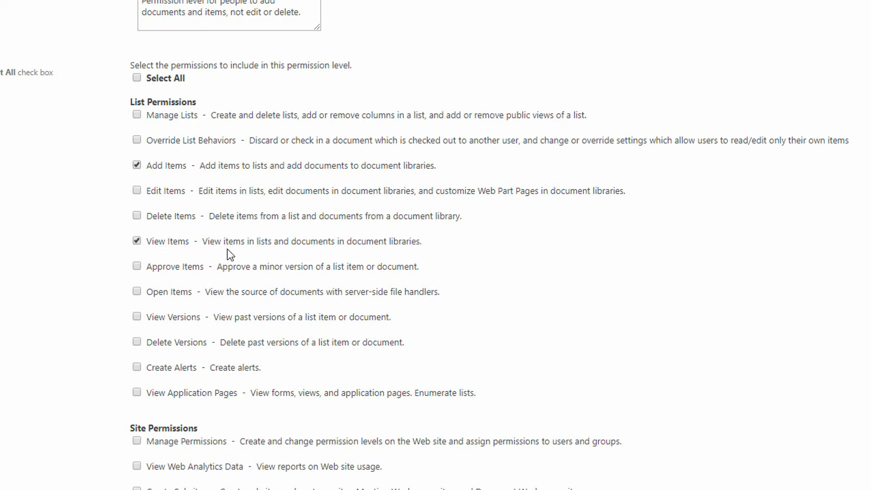
{"action": "mouse_move", "coordinate": [379, 257]}
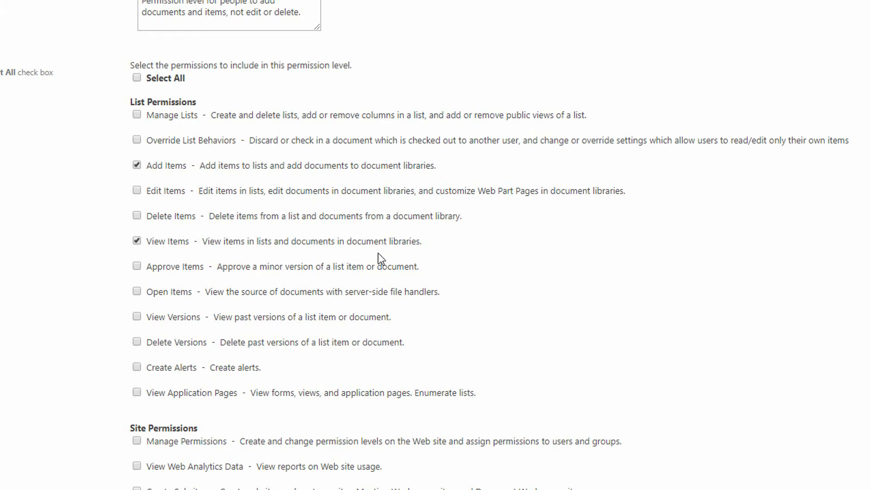
{"action": "mouse_move", "coordinate": [329, 241]}
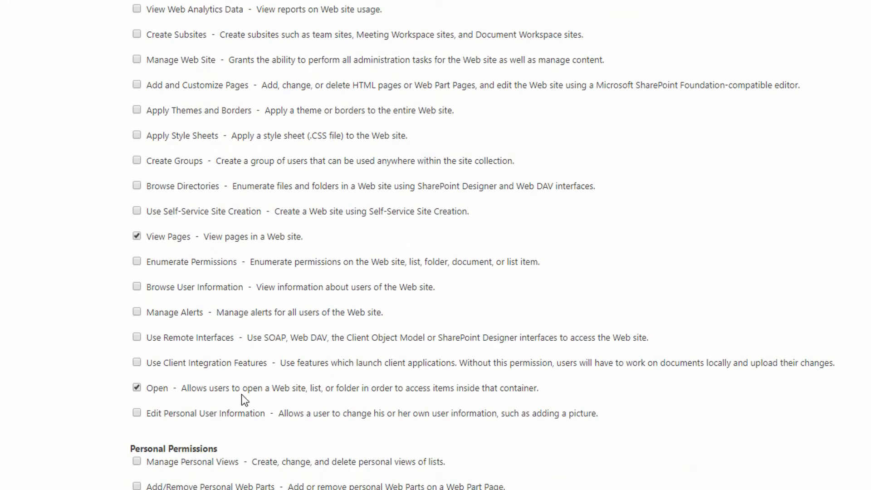
{"action": "mouse_move", "coordinate": [430, 402]}
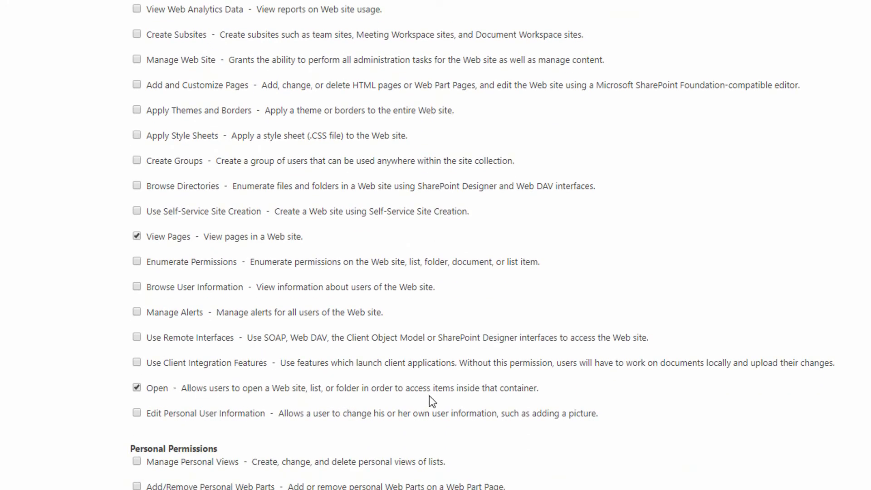
{"action": "mouse_move", "coordinate": [436, 393]}
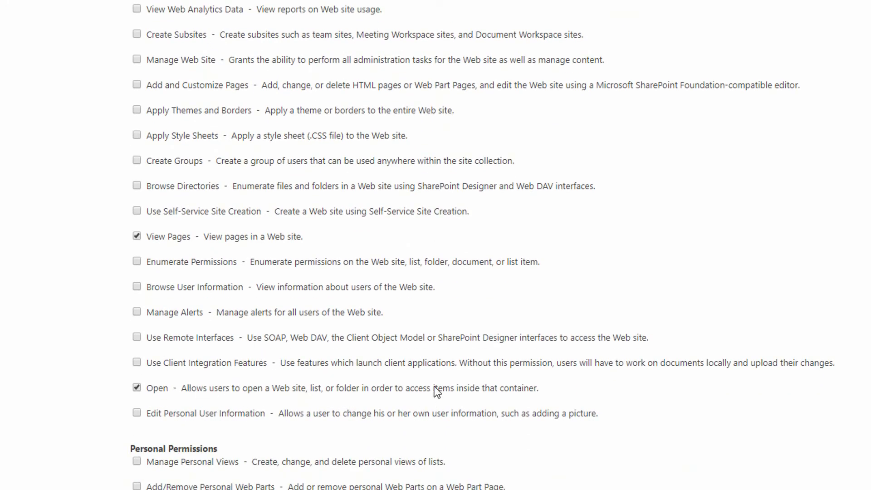
{"action": "scroll", "scroll_direction": "up", "scroll_amount": 3}
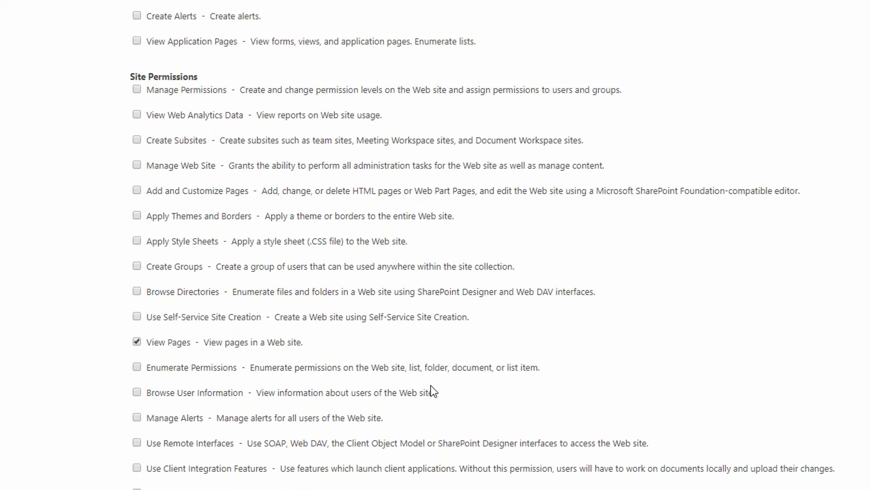
{"action": "scroll", "scroll_direction": "up", "scroll_amount": 3}
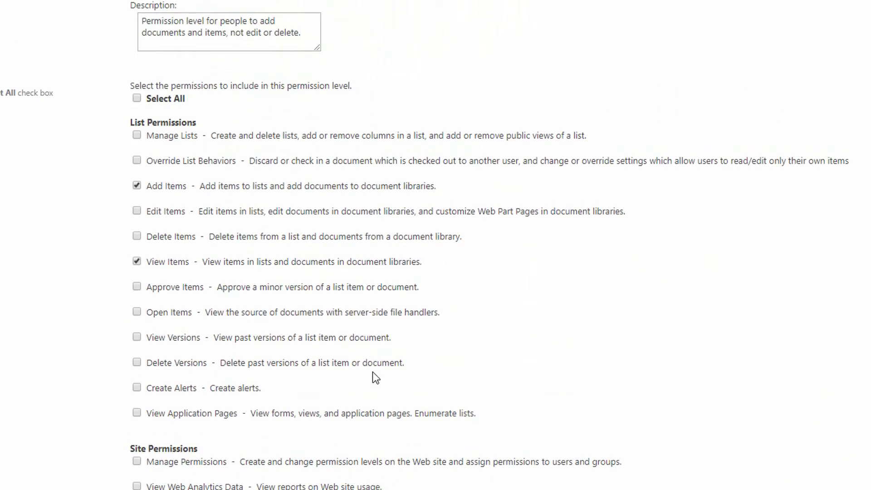
{"action": "mouse_move", "coordinate": [223, 250]}
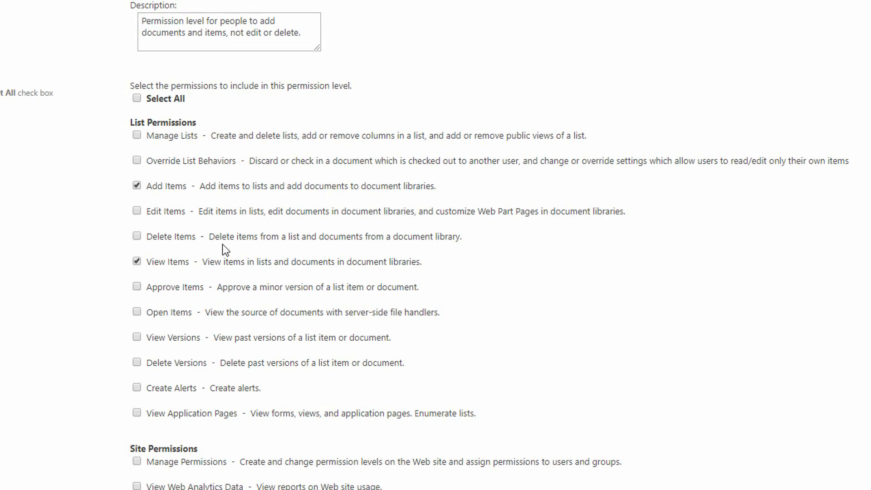
{"action": "mouse_move", "coordinate": [214, 245]}
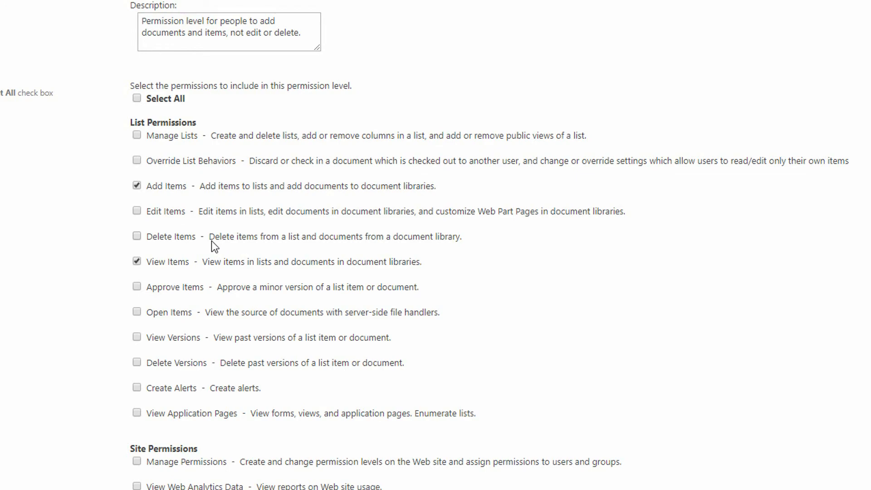
{"action": "scroll", "scroll_direction": "down", "scroll_amount": 3}
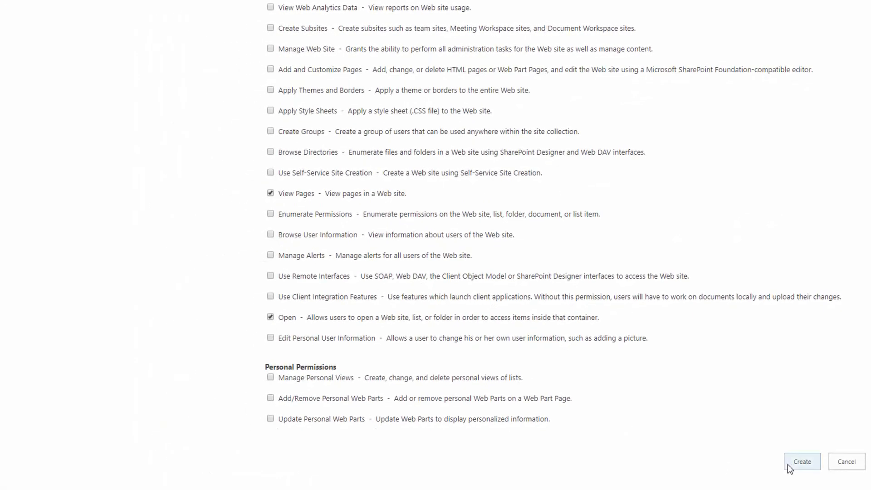
- Create the Upload Only level so it appears in the Permission Levels list with its description
{"action": "left_click", "coordinate": [802, 461]}
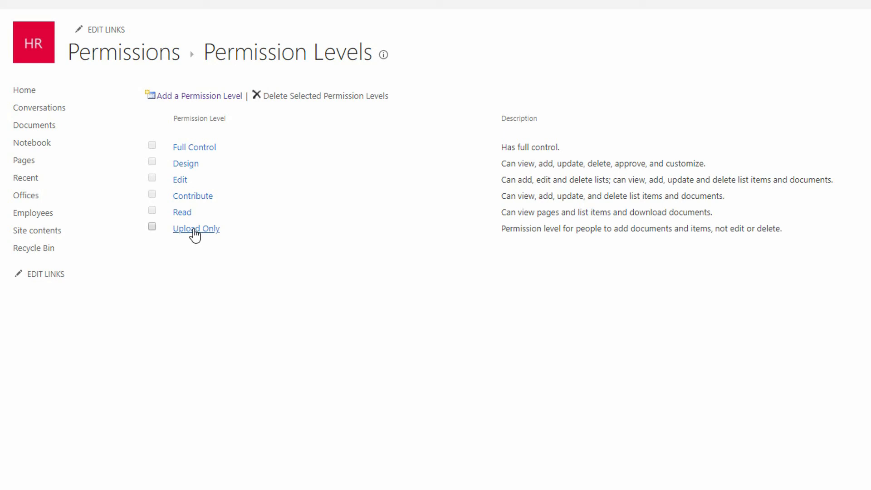
{"action": "mouse_move", "coordinate": [593, 244]}
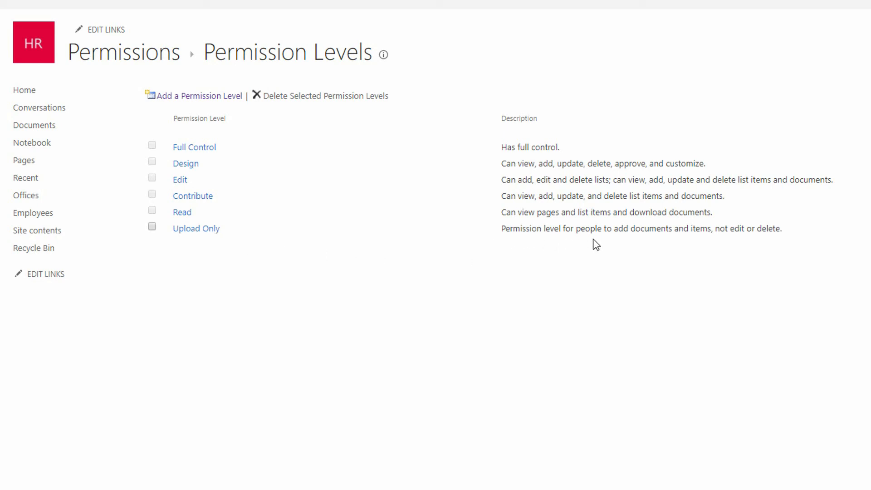
{"action": "mouse_move", "coordinate": [701, 242]}
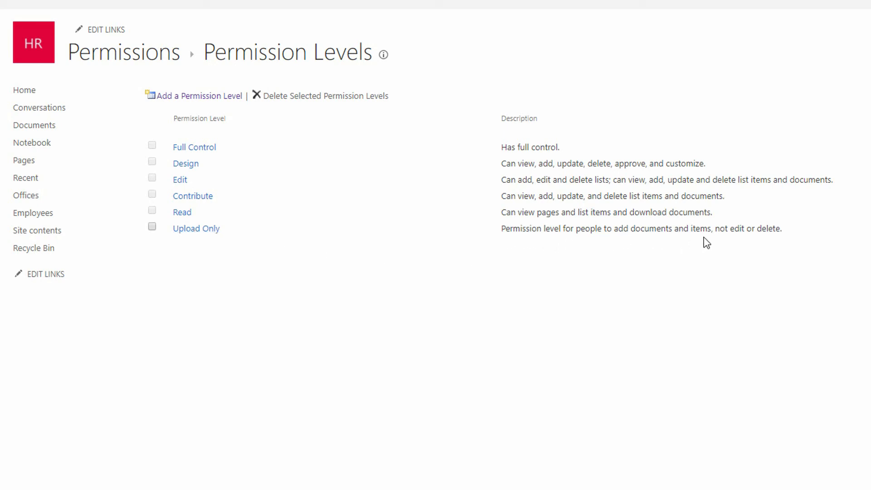
{"action": "mouse_move", "coordinate": [798, 243]}
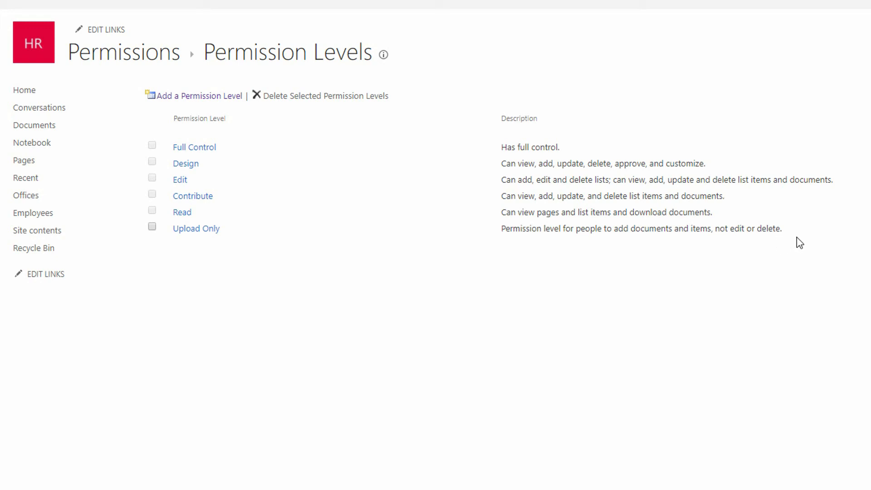
{"action": "mouse_move", "coordinate": [792, 241]}
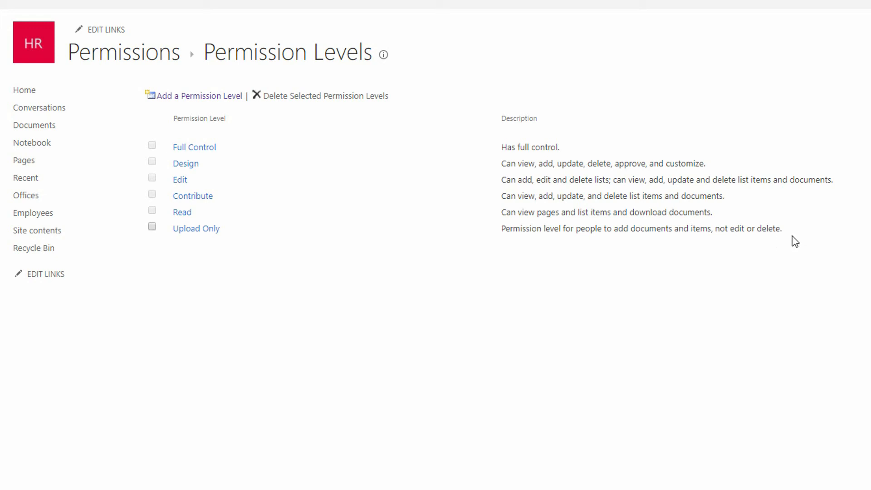
{"action": "mouse_move", "coordinate": [778, 247]}
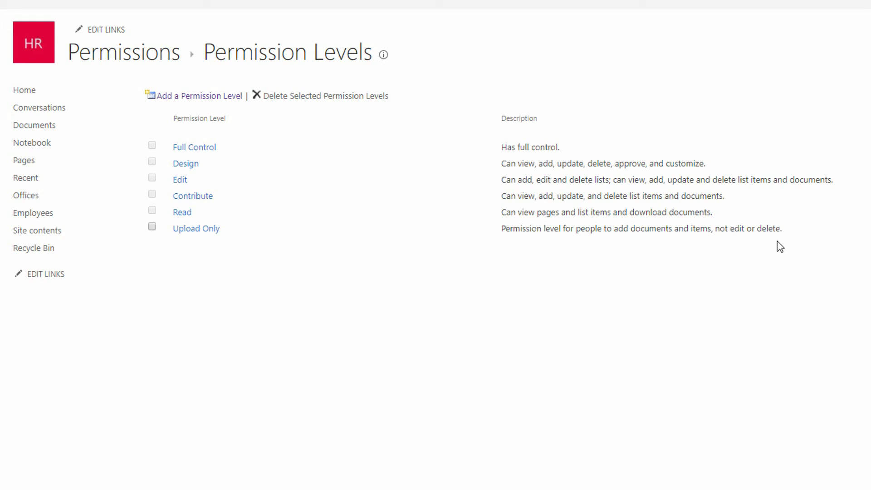
{"action": "mouse_move", "coordinate": [771, 250]}
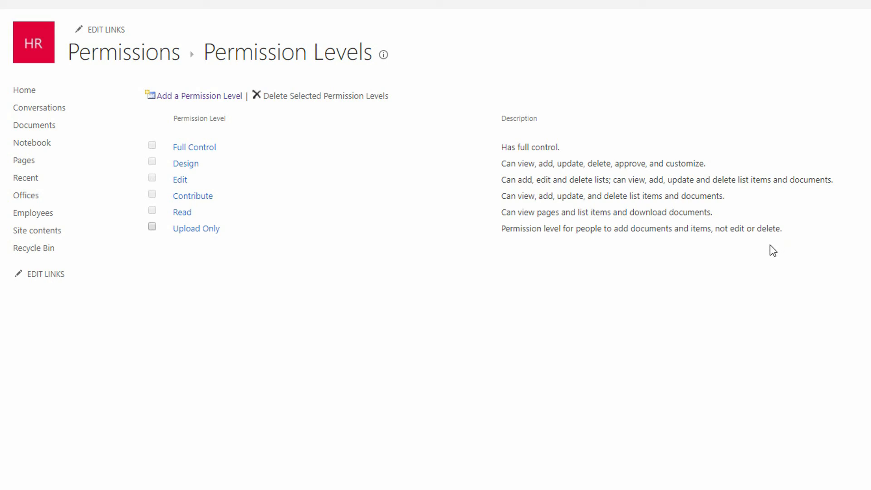
{"action": "mouse_move", "coordinate": [767, 252]}
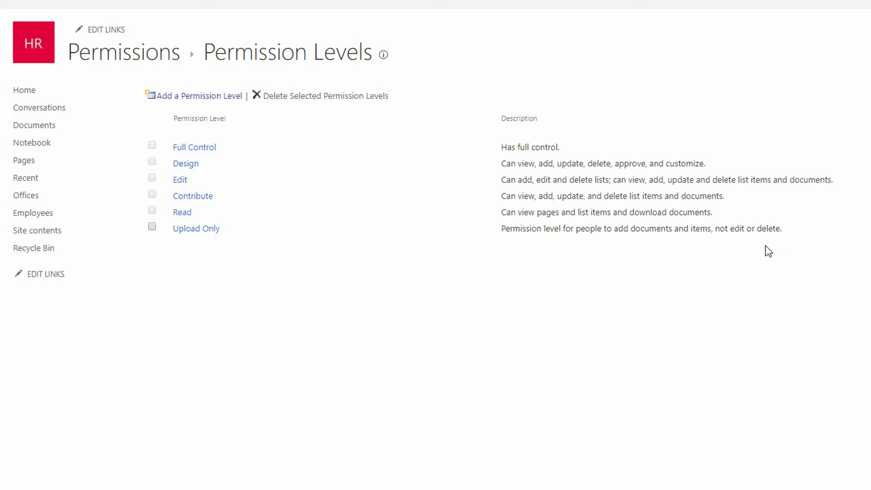